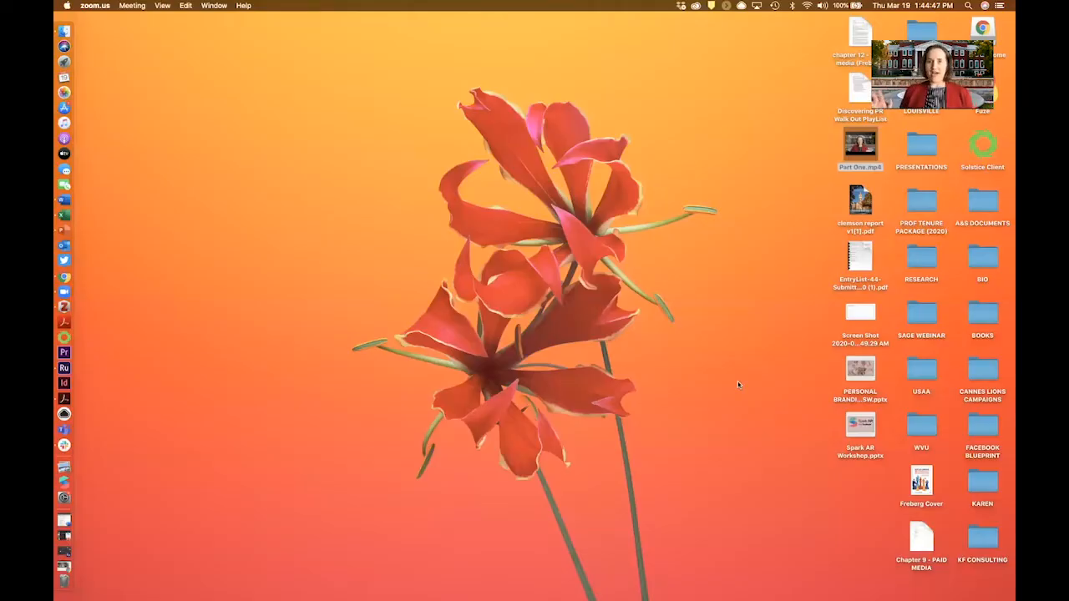
pyautogui.moveTo(442, 264)
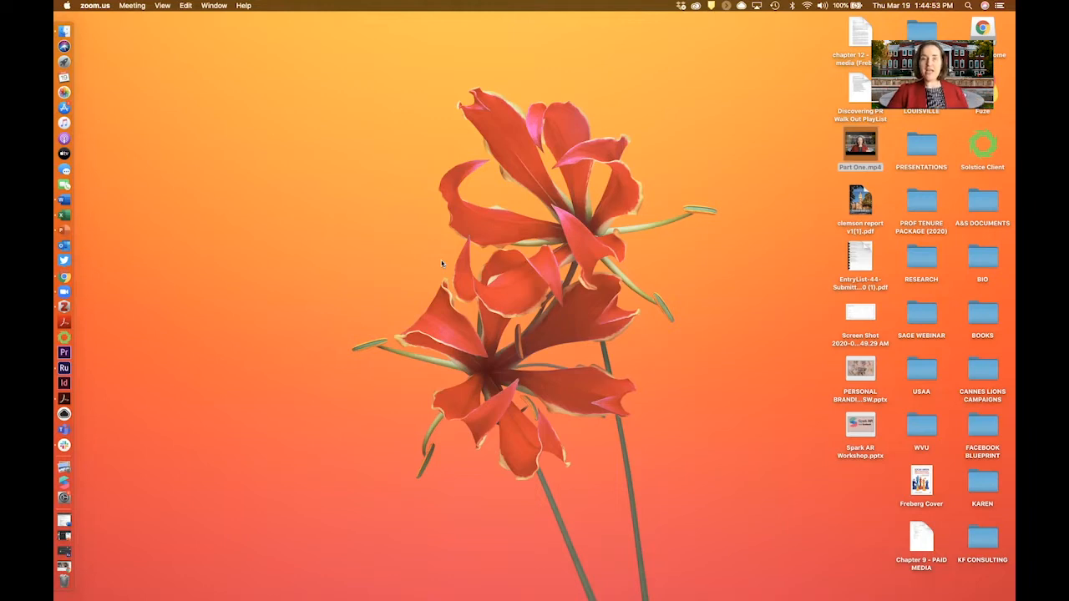
pyautogui.moveTo(166, 33)
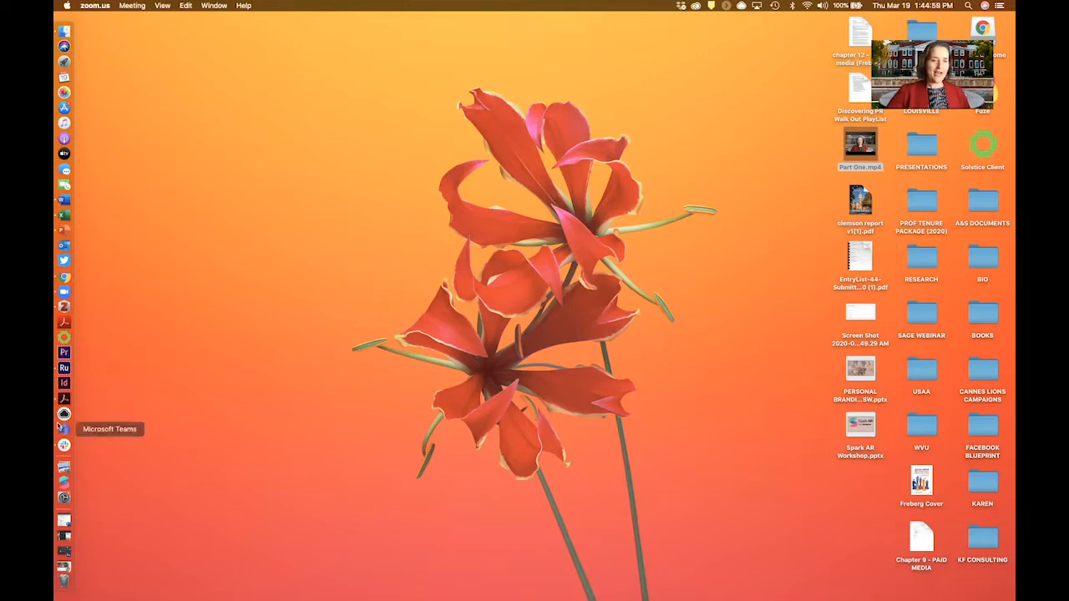
pyautogui.moveTo(350, 181)
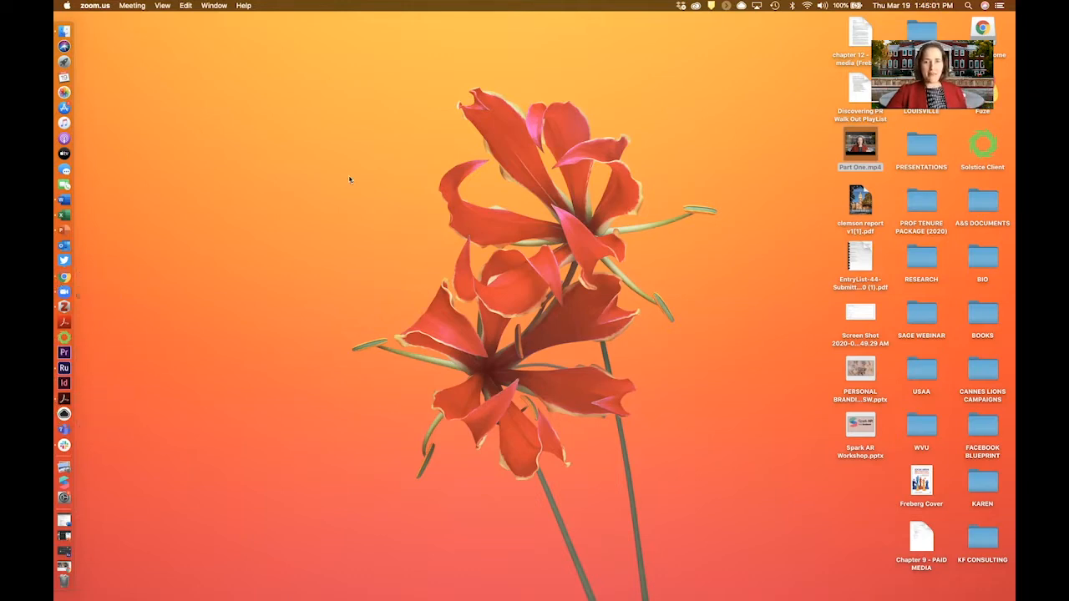
pyautogui.moveTo(370, 154)
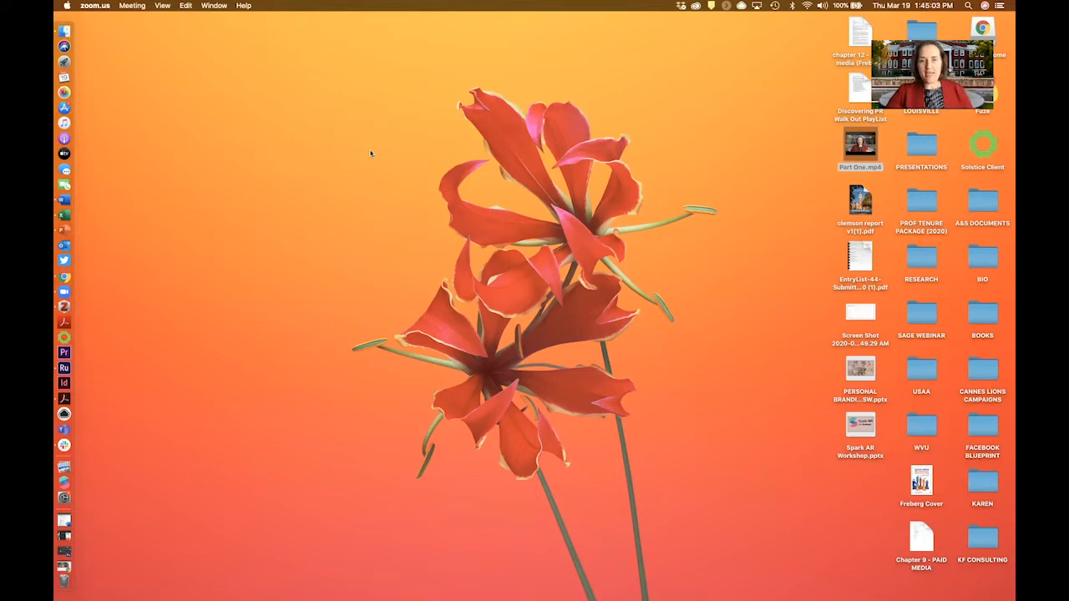
pyautogui.moveTo(658, 30)
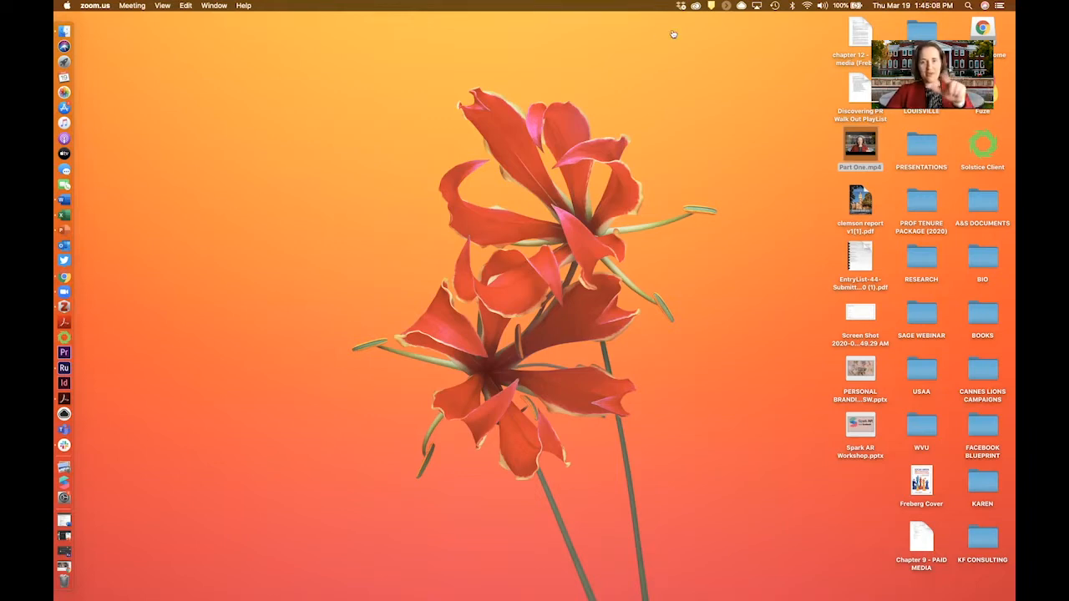
pyautogui.moveTo(676, 92)
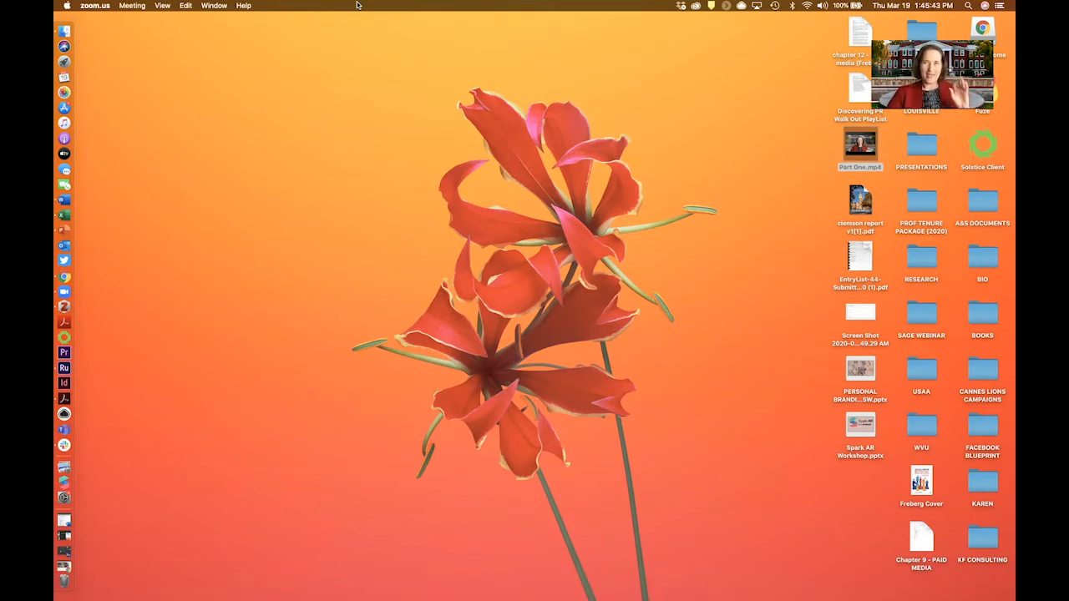
pyautogui.moveTo(169, 212)
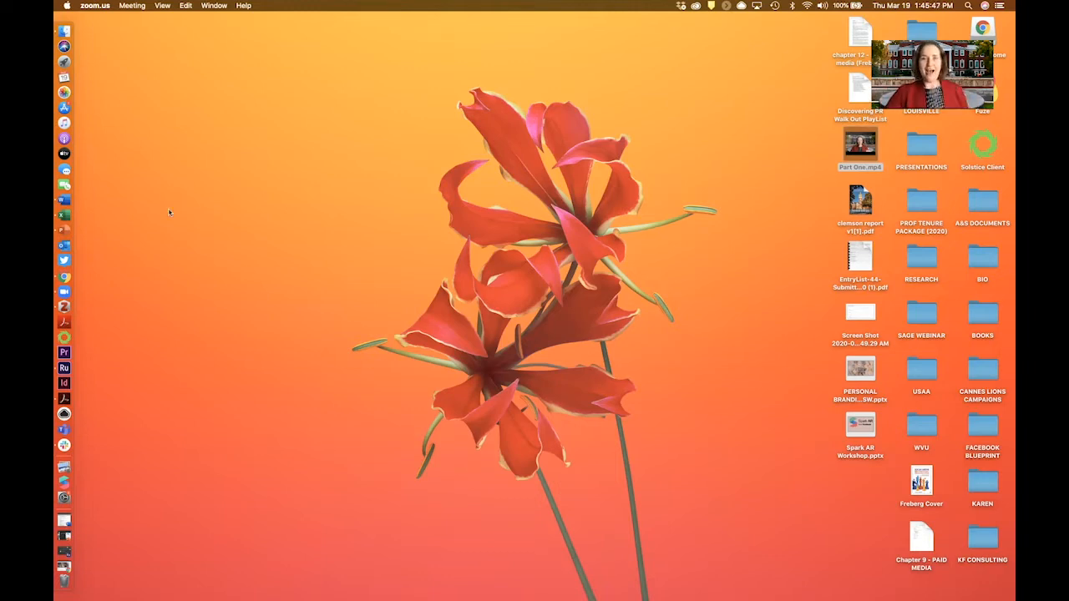
pyautogui.moveTo(341, 154)
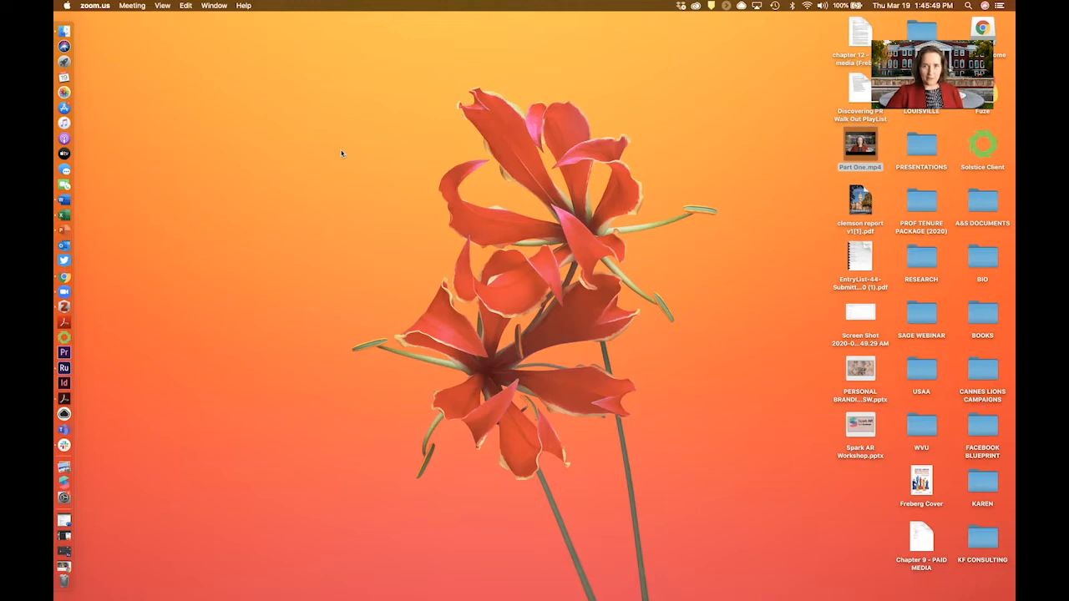
pyautogui.moveTo(64, 367)
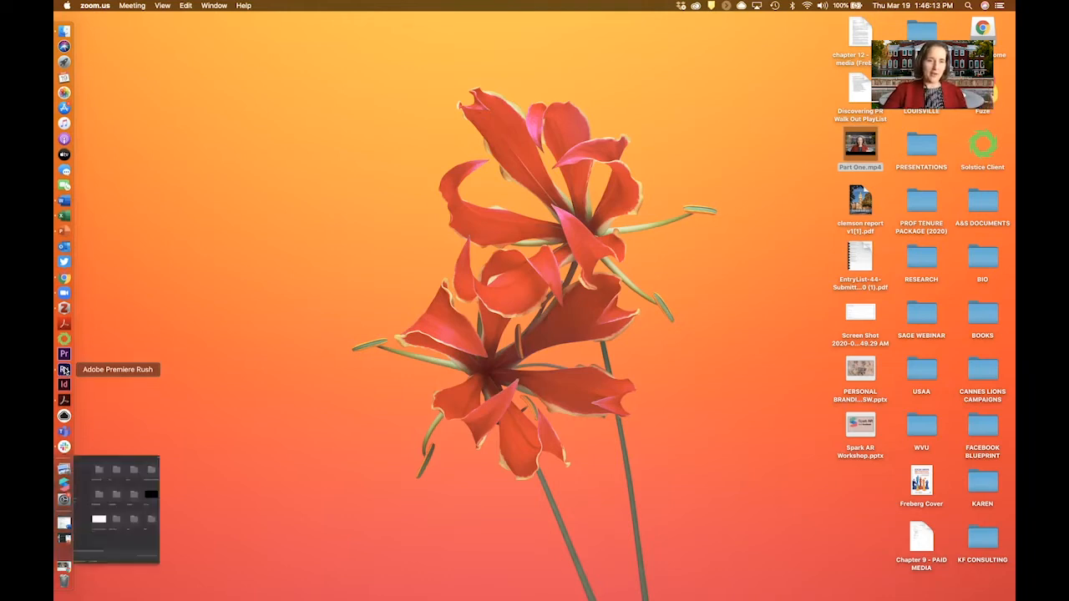
# Launch Premiere Rush and select the whole project name on the new-project screen.
pyautogui.click(63, 361)
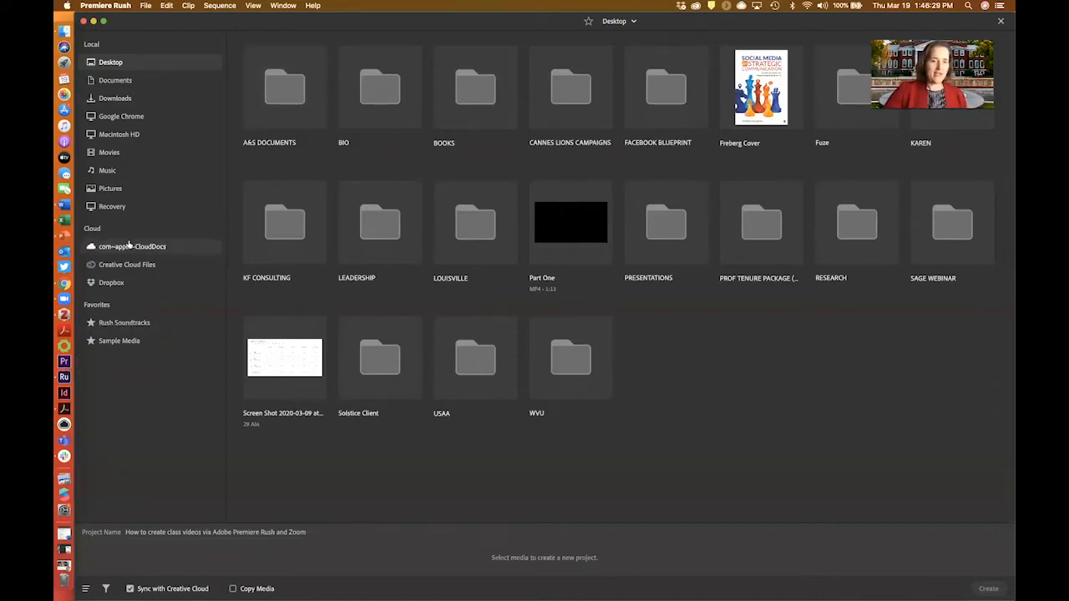
pyautogui.tripleClick(214, 531)
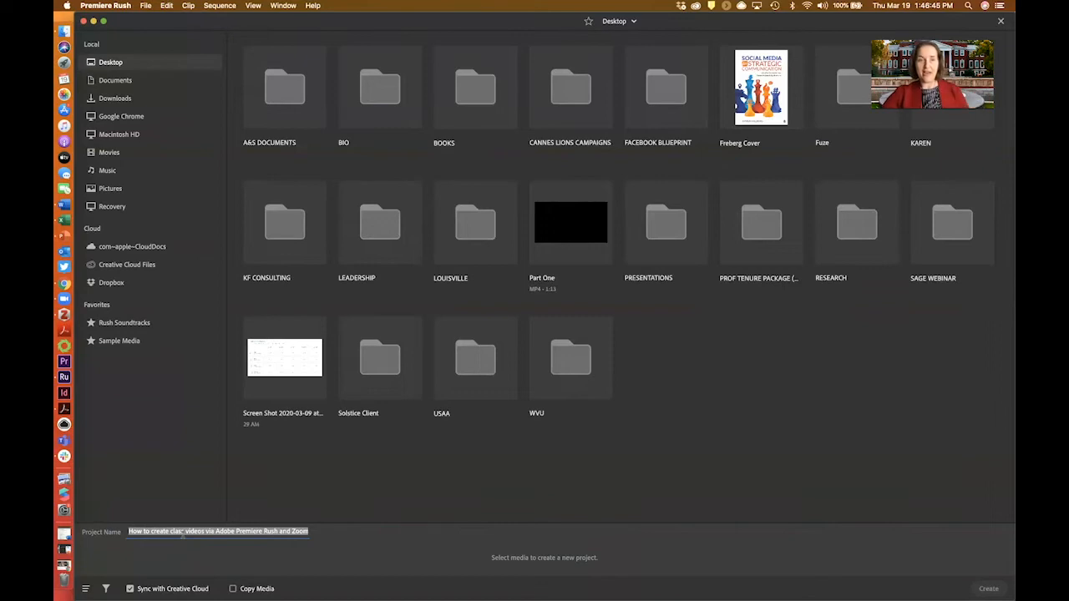
pyautogui.moveTo(371, 521)
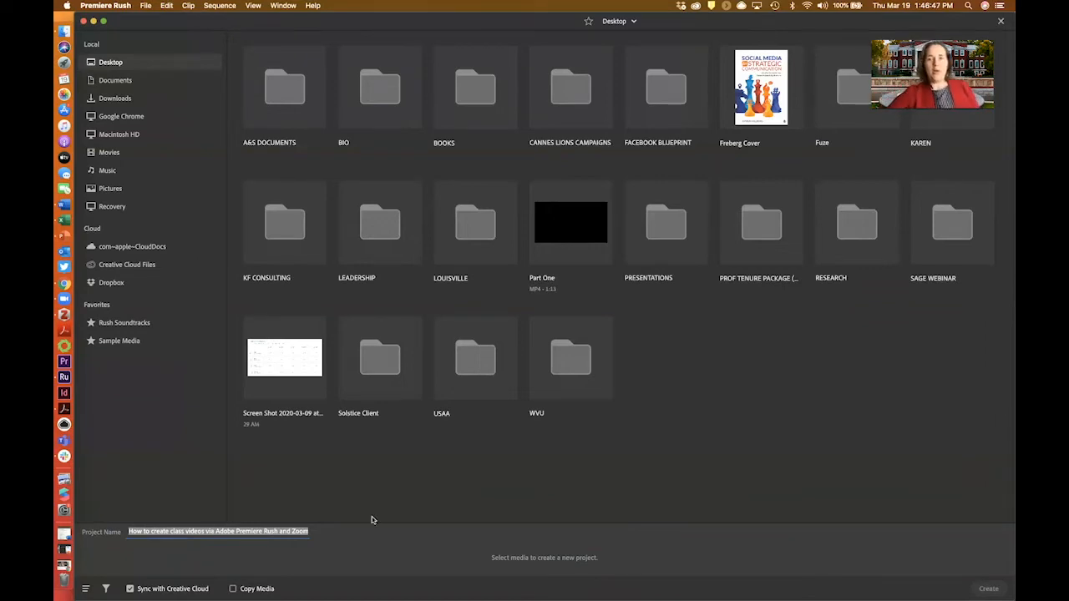
# Create the class-videos project so the recorded lecture clip lands on the timeline.
pyautogui.click(572, 222)
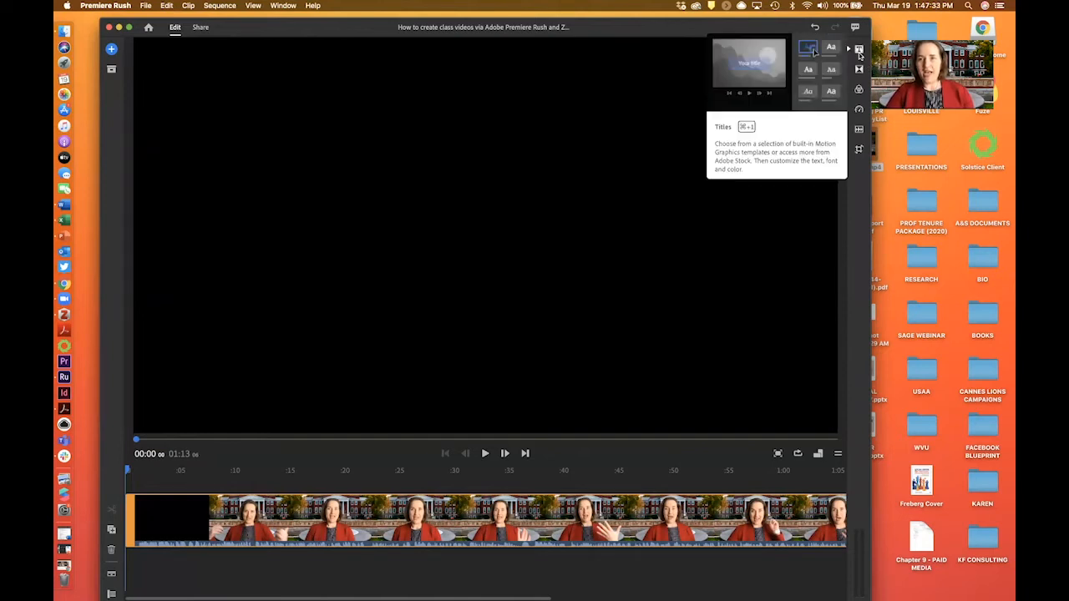
# Browse the right-toolbar icons and show the library of title styles beside the preview.
pyautogui.click(859, 70)
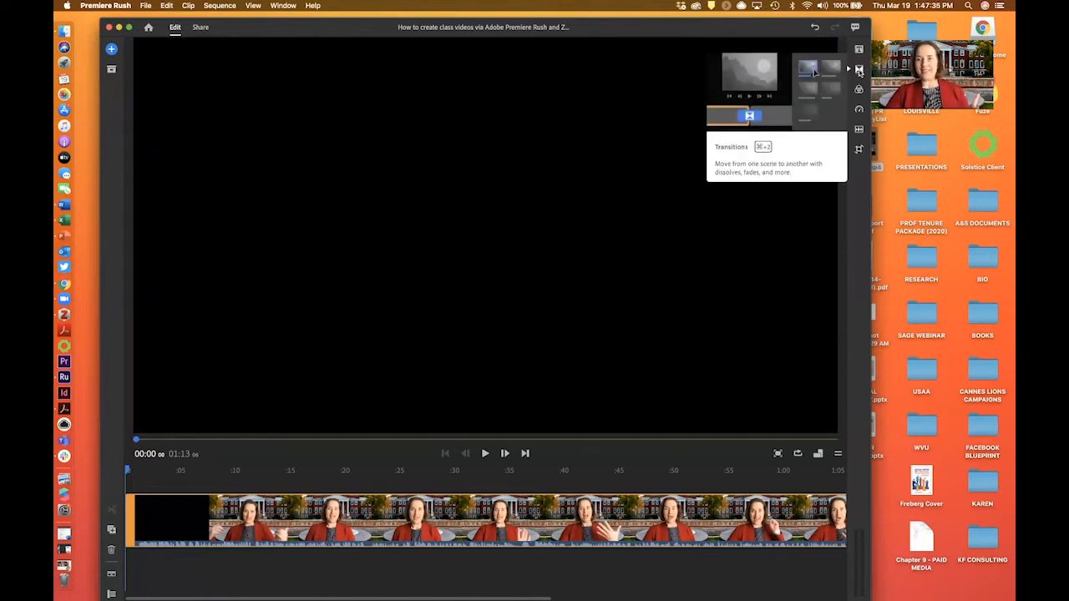
pyautogui.click(858, 111)
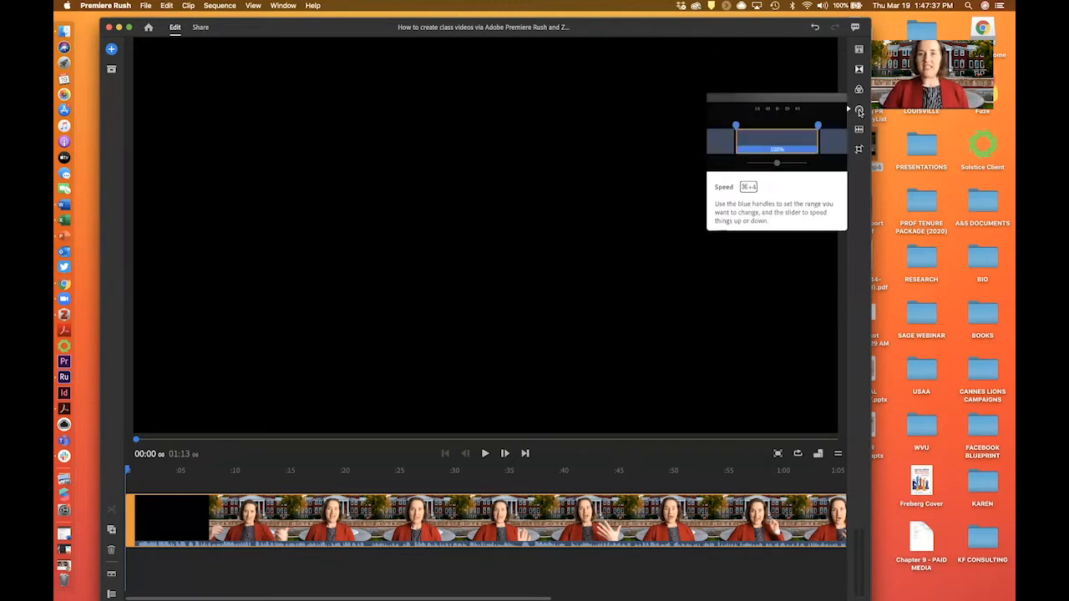
pyautogui.click(858, 131)
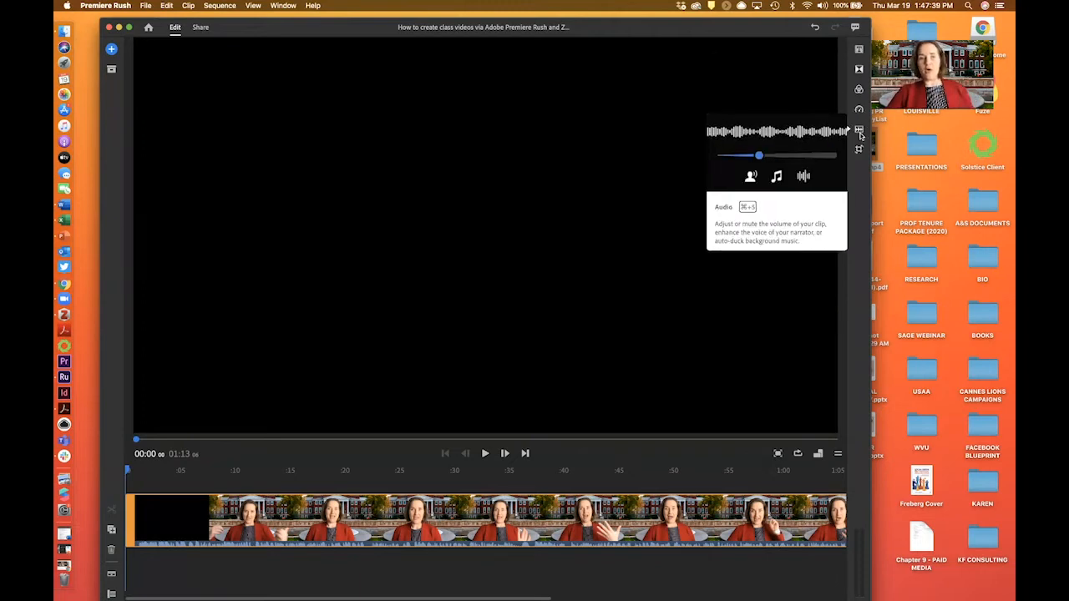
pyautogui.click(110, 48)
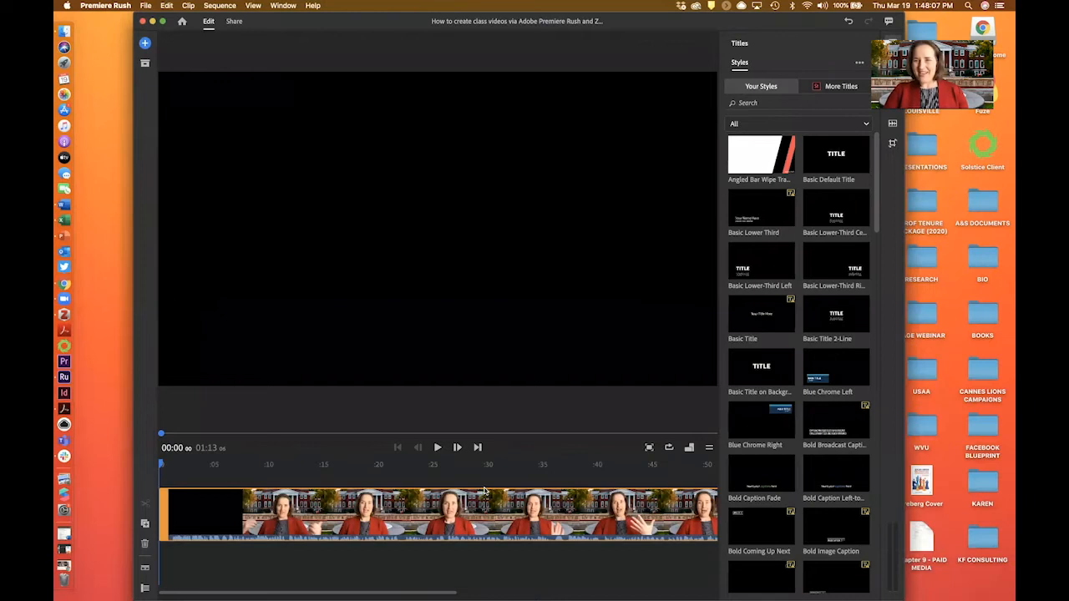
# Place a title template at the start of the timeline, ahead of the lecture clip.
pyautogui.scroll(-3)
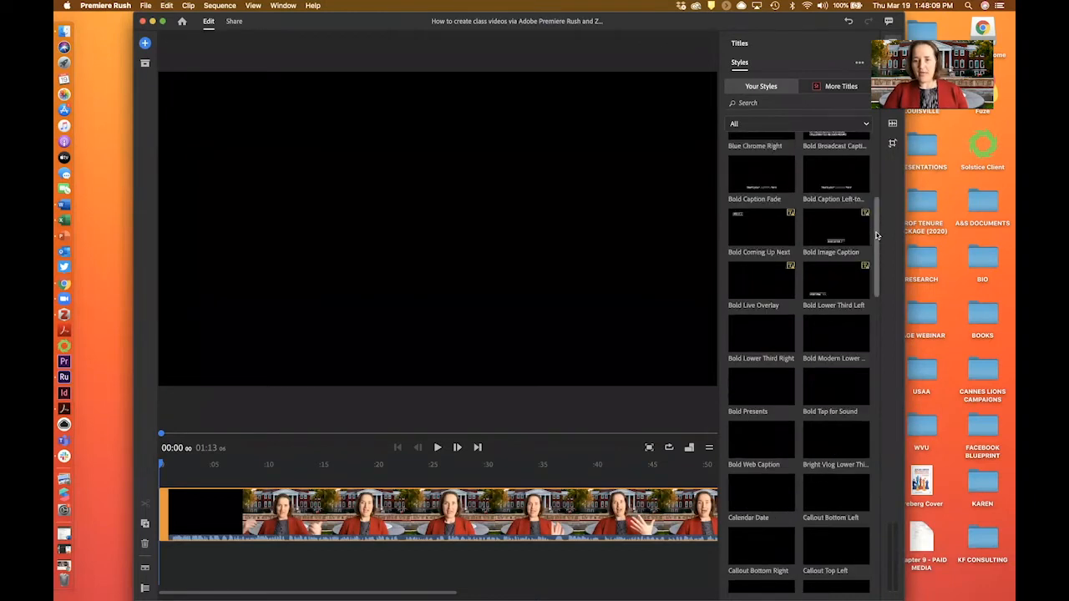
pyautogui.scroll(-3)
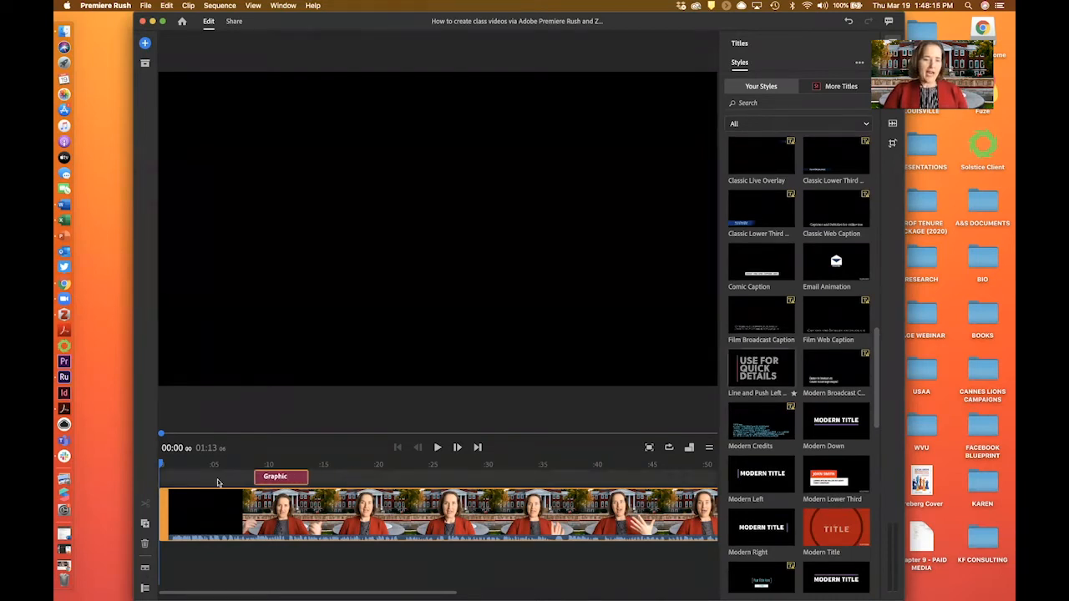
pyautogui.moveTo(276, 476); pyautogui.dragTo(194, 477)
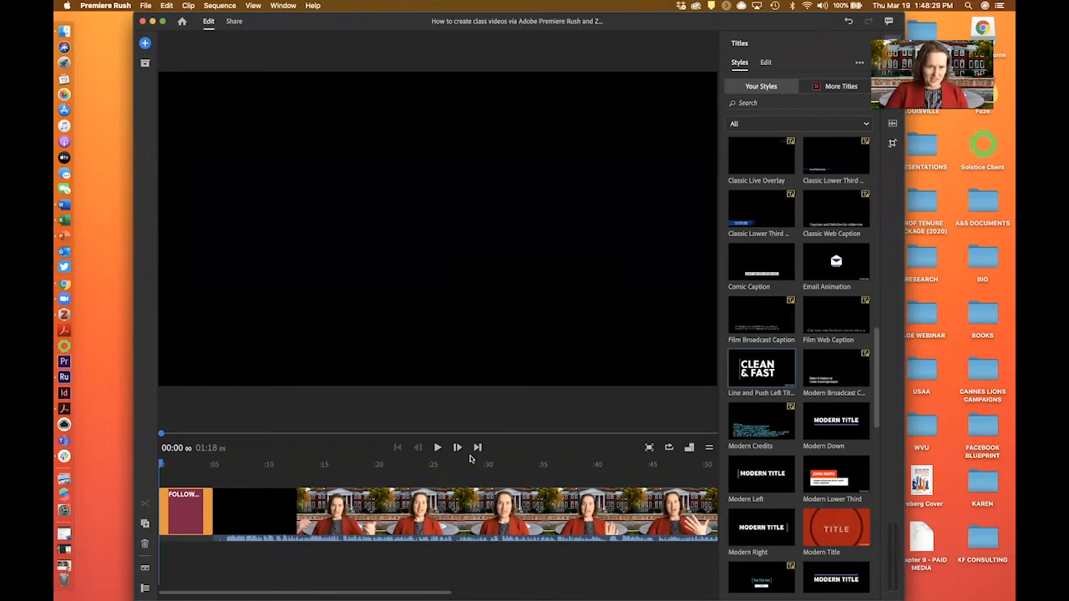
# Rewrite the title text to HOW TO CREATE A BRANDED VIDEO IN ZOOM & RUSH.
pyautogui.click(438, 448)
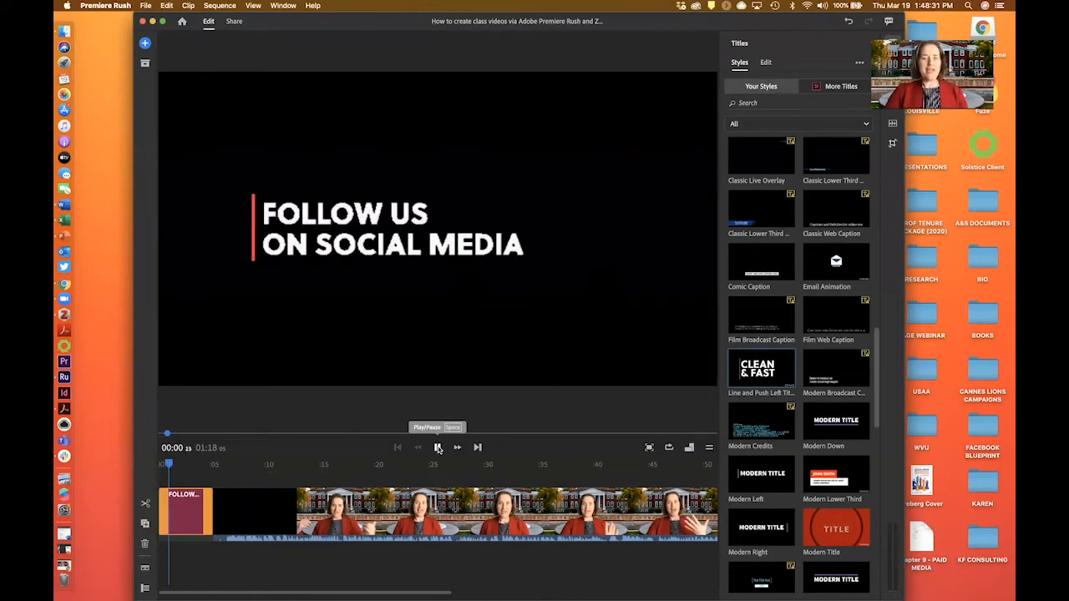
pyautogui.click(765, 62)
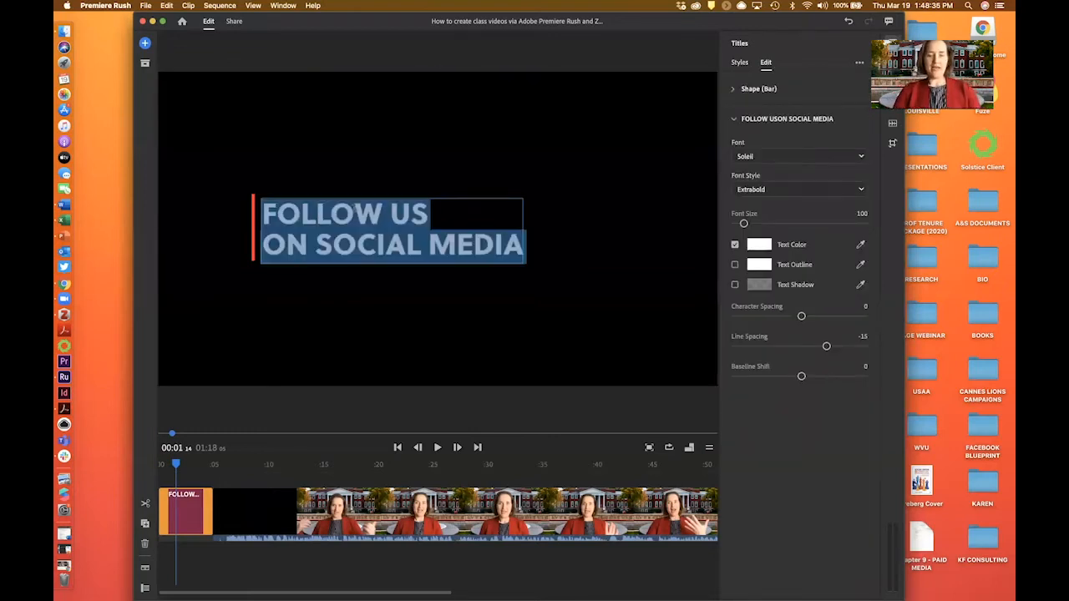
pyautogui.write('How')
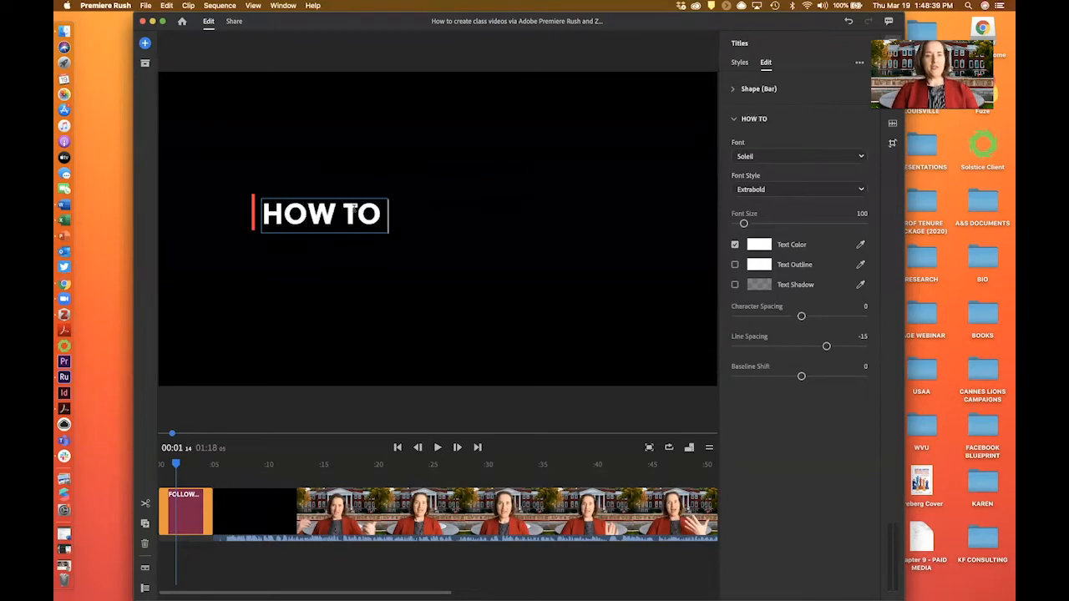
pyautogui.write('CREATE A V')
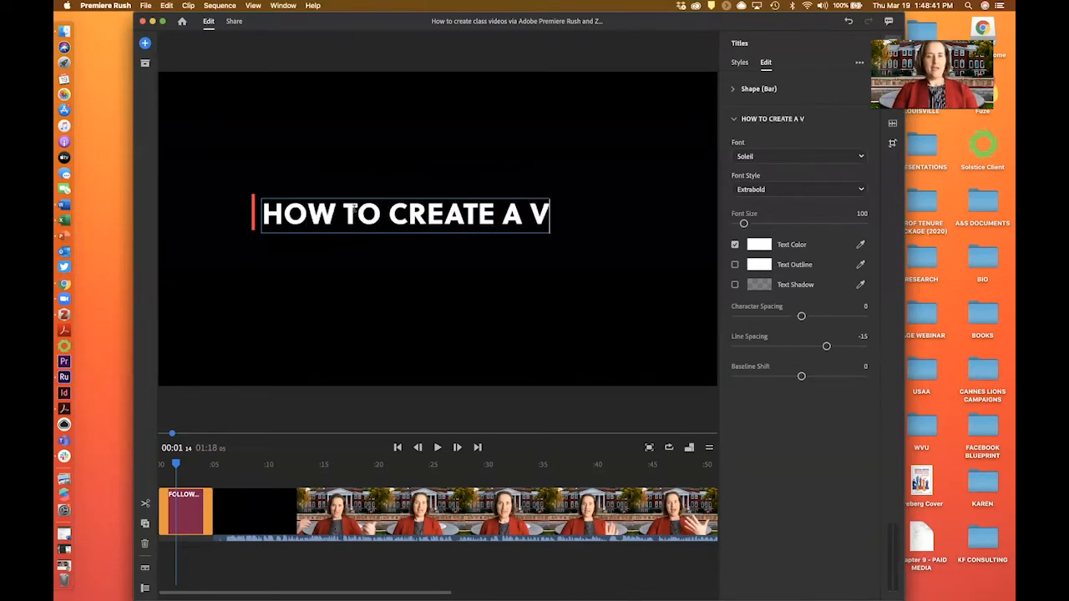
pyautogui.write('RANDED VIDE')
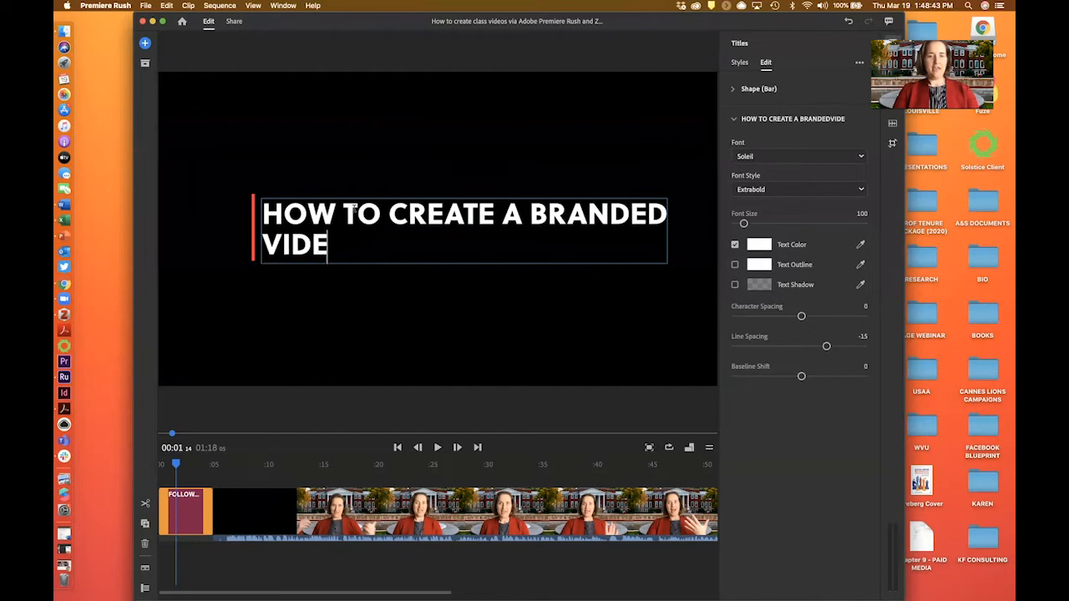
pyautogui.write('O IN ZOOM & RUSH')
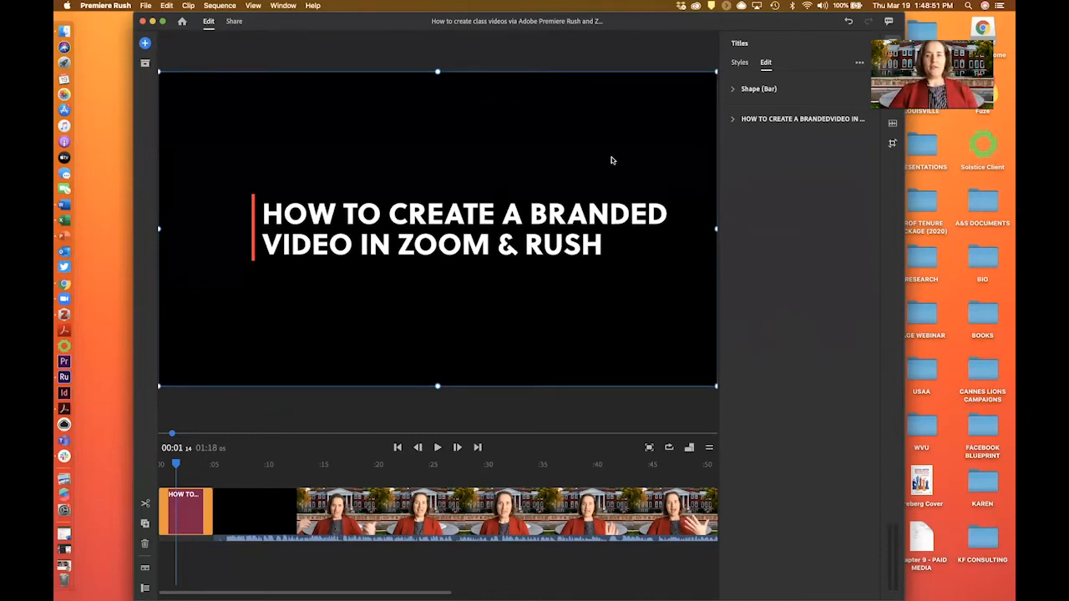
# Recolour the title's accent bar shape from red to magenta.
pyautogui.click(732, 89)
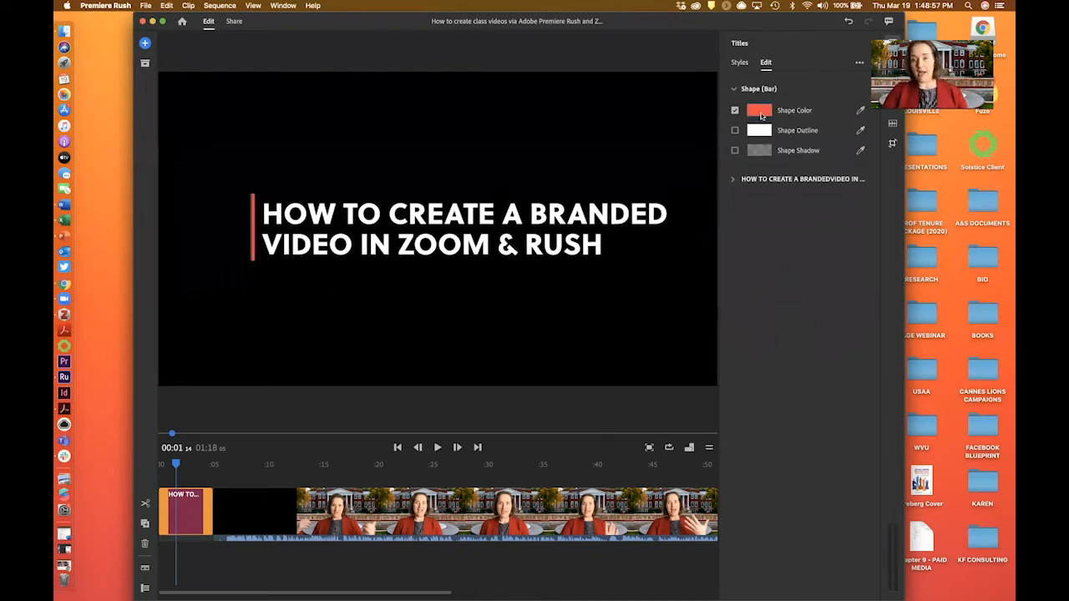
pyautogui.click(758, 110)
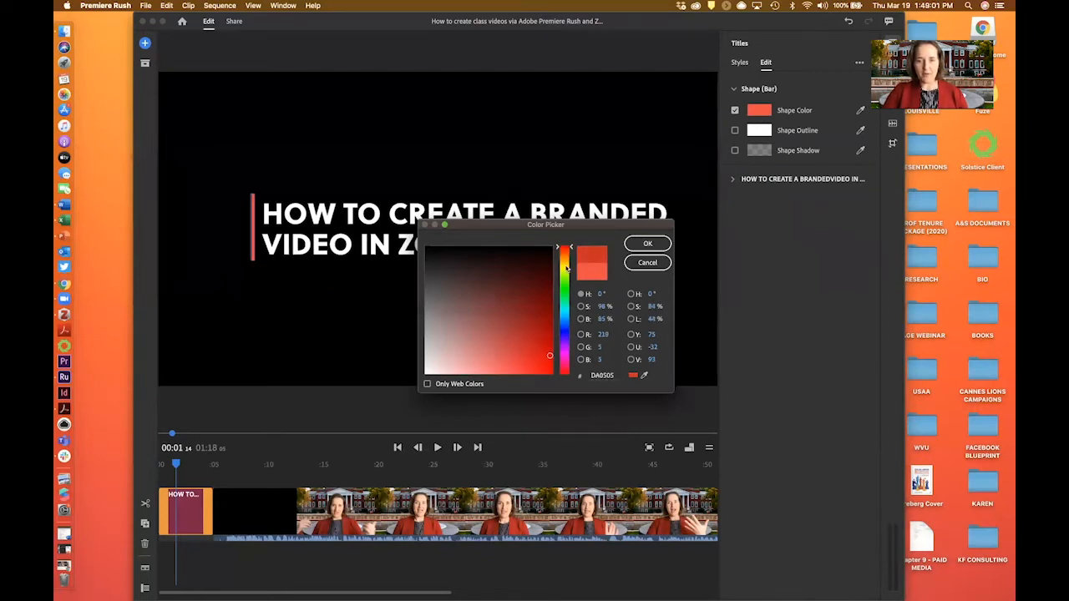
pyautogui.click(568, 354)
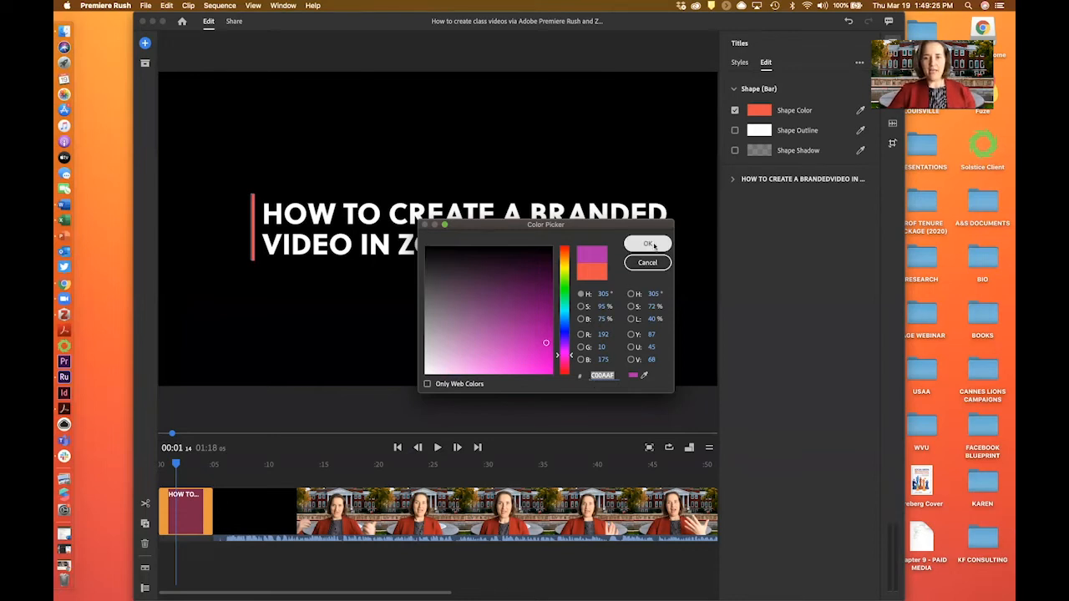
pyautogui.click(648, 244)
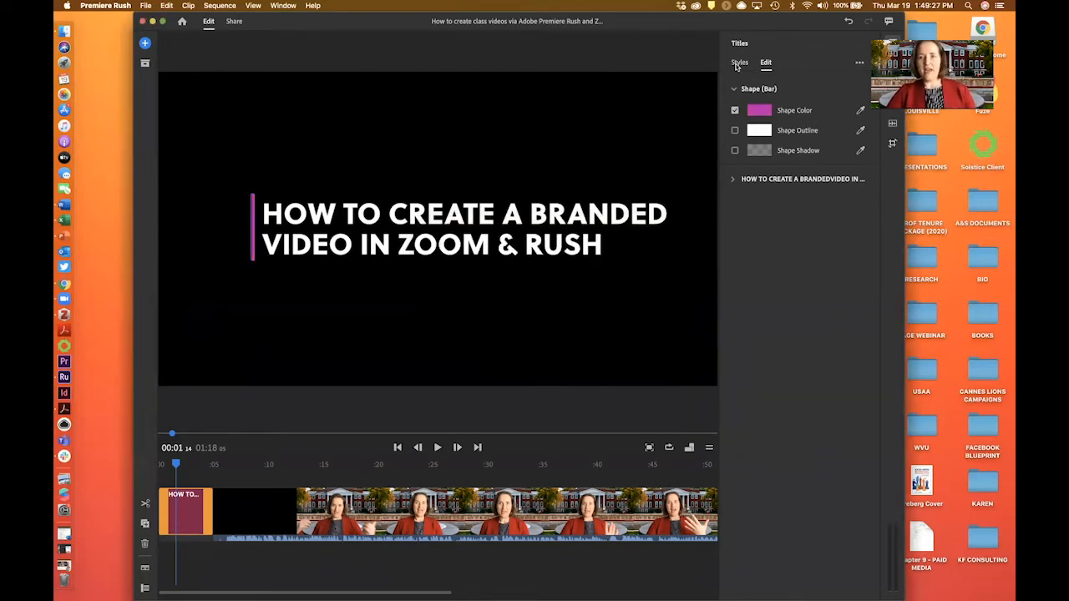
# Add the Angled Bar Wipe title right after the opening title card.
pyautogui.click(738, 62)
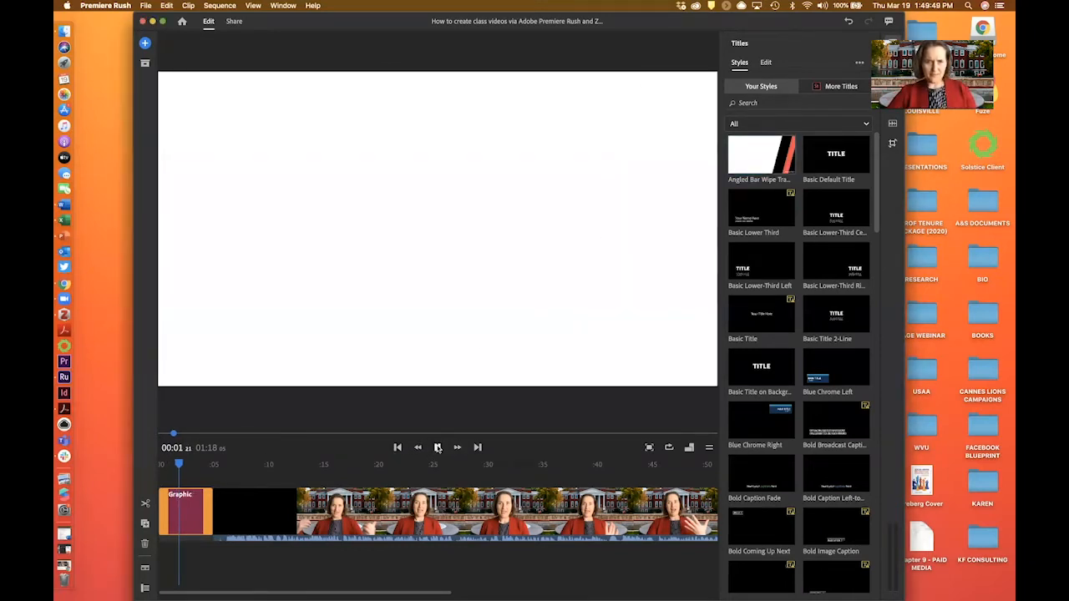
pyautogui.click(438, 447)
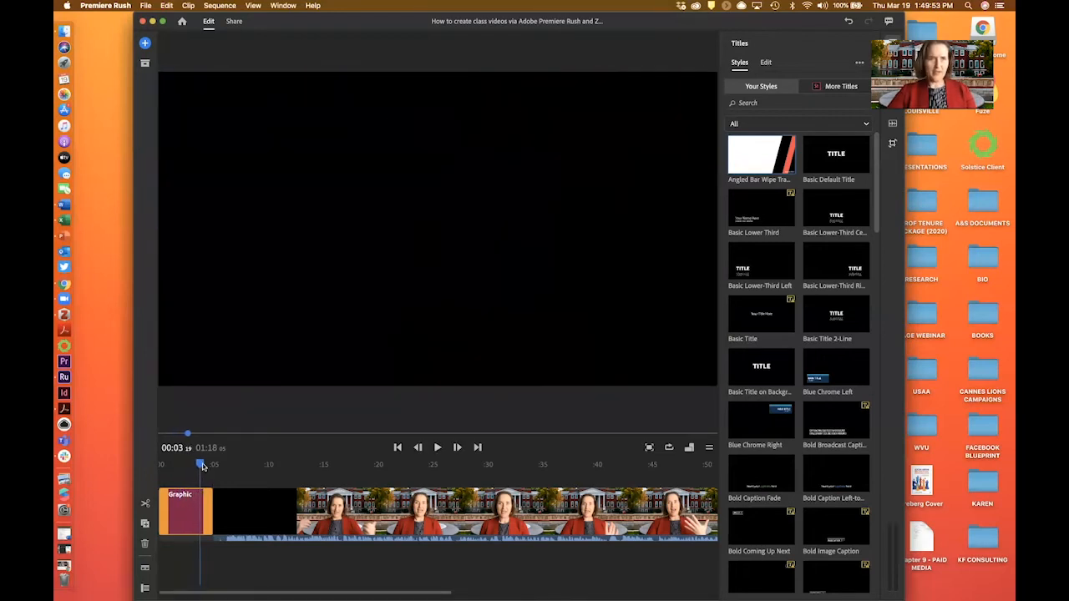
pyautogui.click(167, 6)
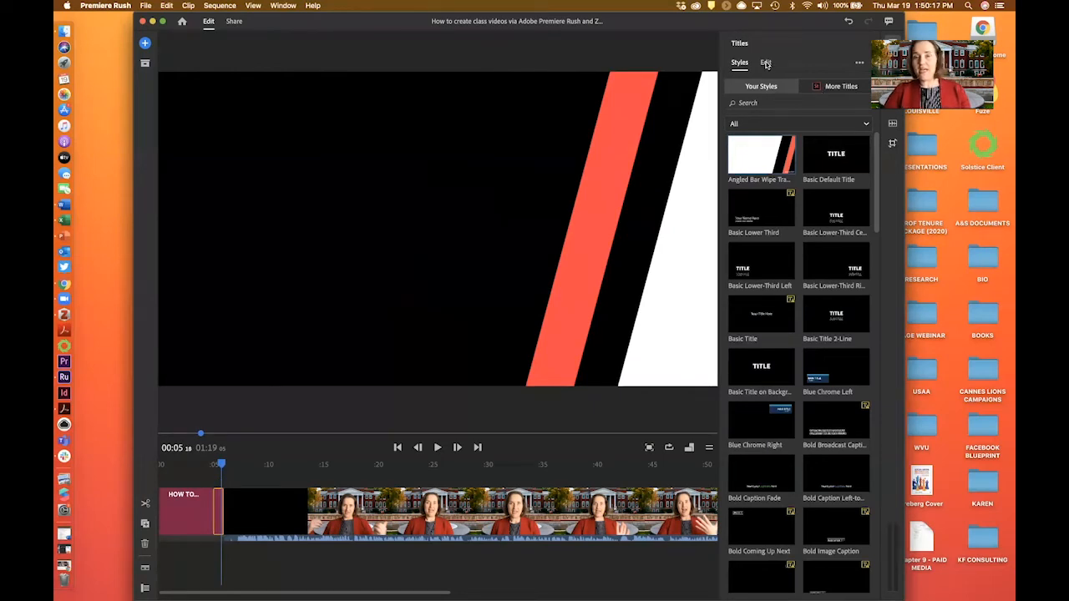
# Set the wipe's second bar shape colour to magenta.
pyautogui.click(765, 62)
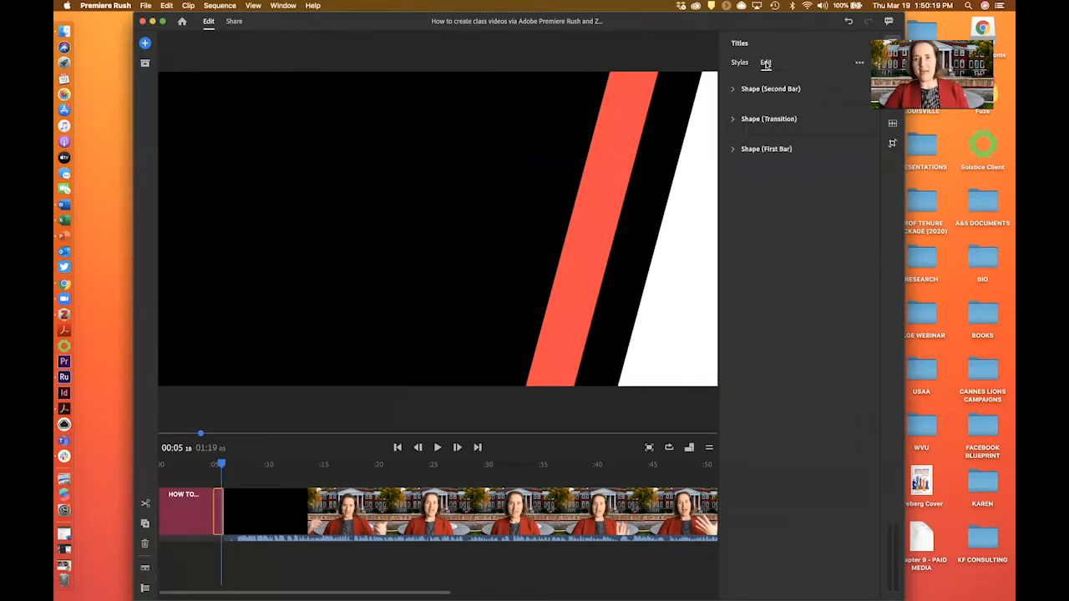
pyautogui.click(770, 89)
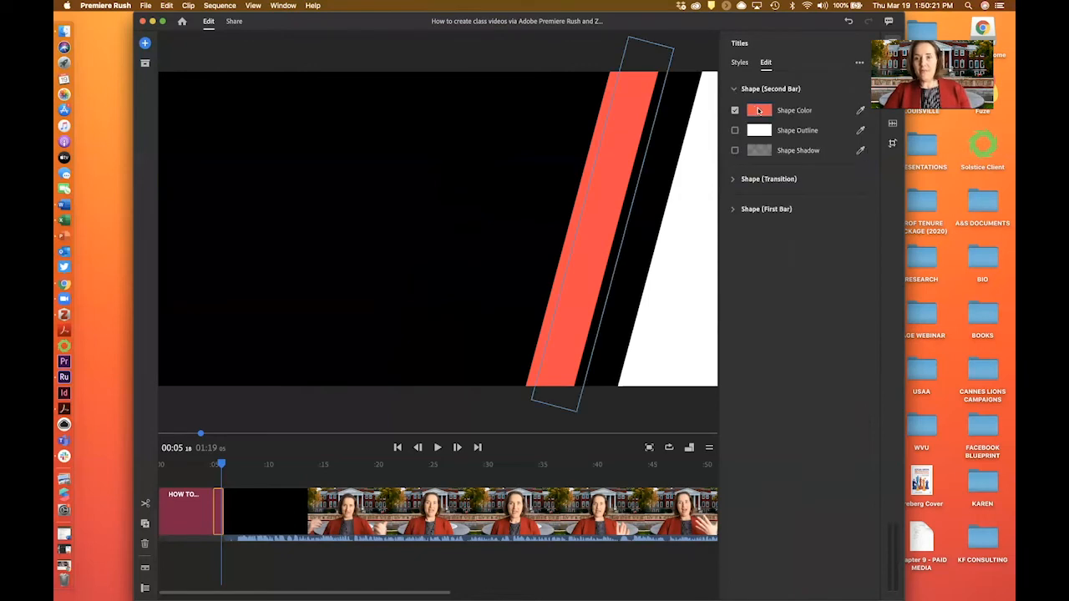
pyautogui.click(758, 110)
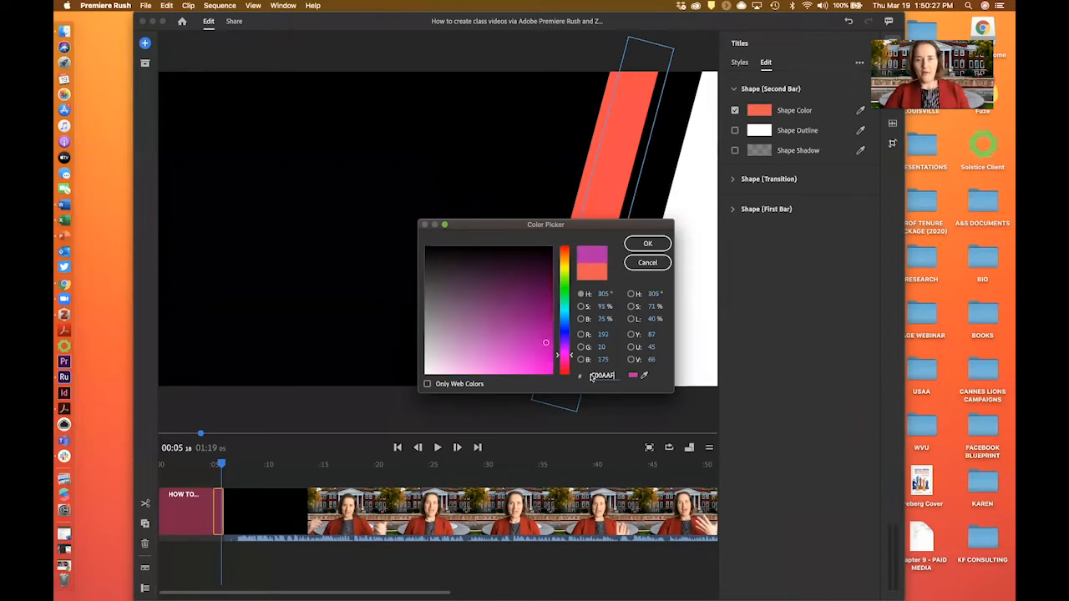
pyautogui.click(648, 243)
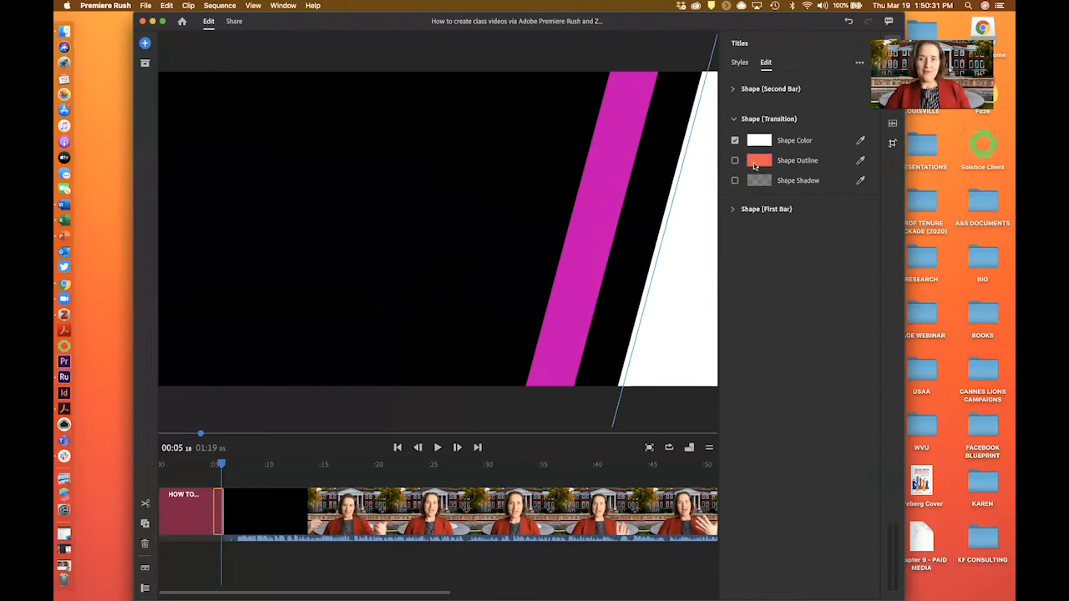
# Set the transition shape and first bar colours to magenta as well.
pyautogui.click(758, 161)
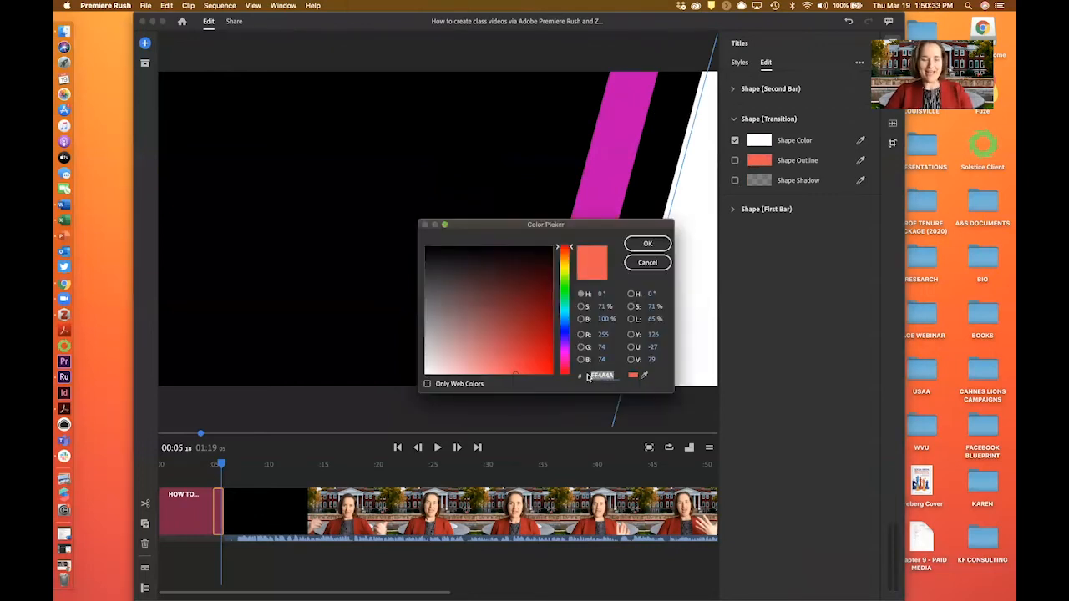
pyautogui.click(648, 244)
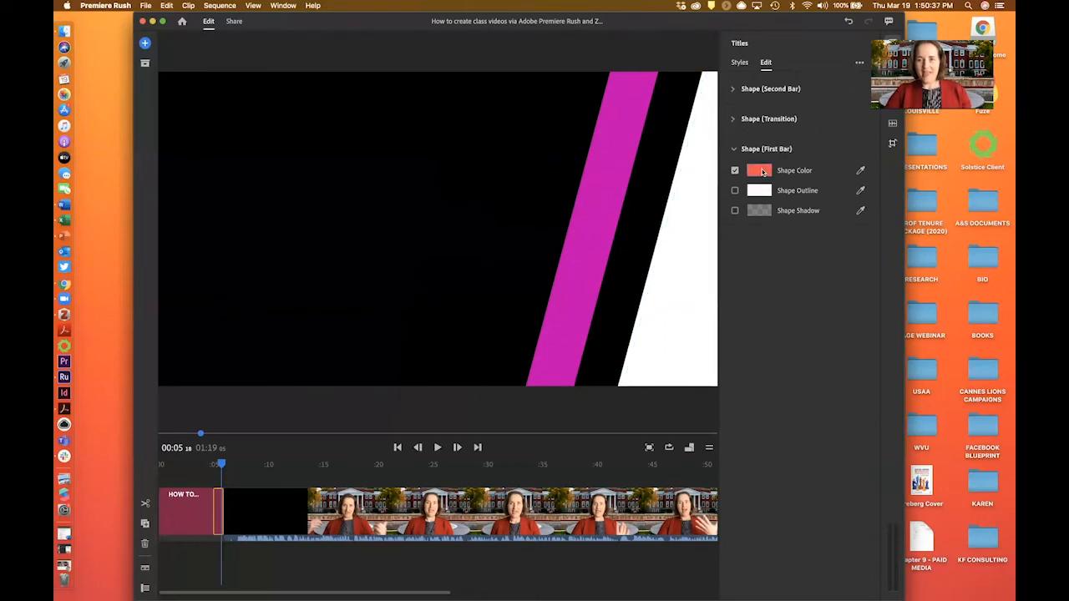
pyautogui.click(759, 170)
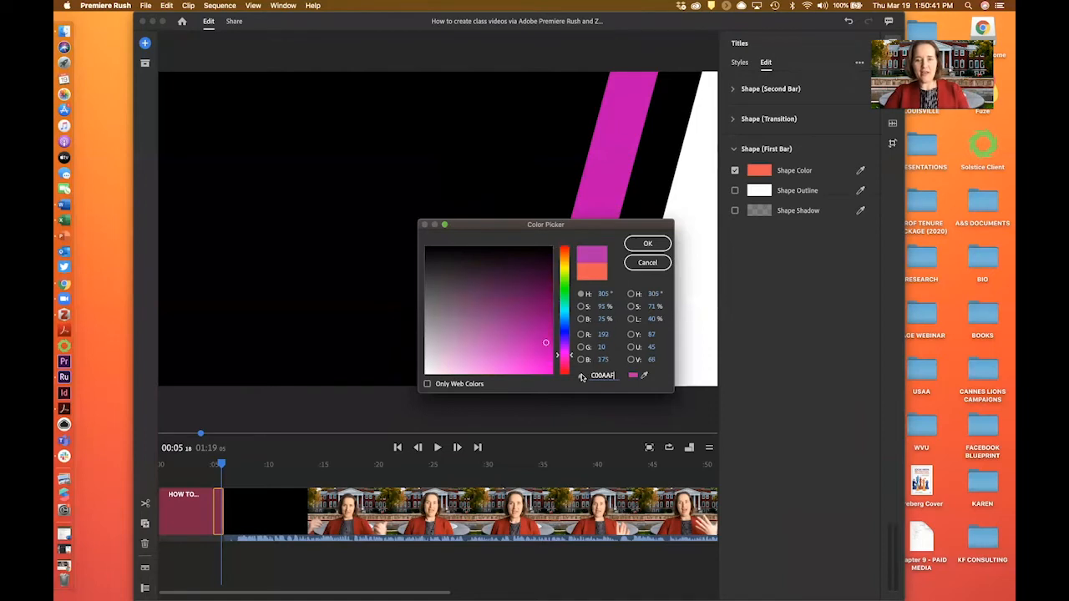
pyautogui.click(648, 244)
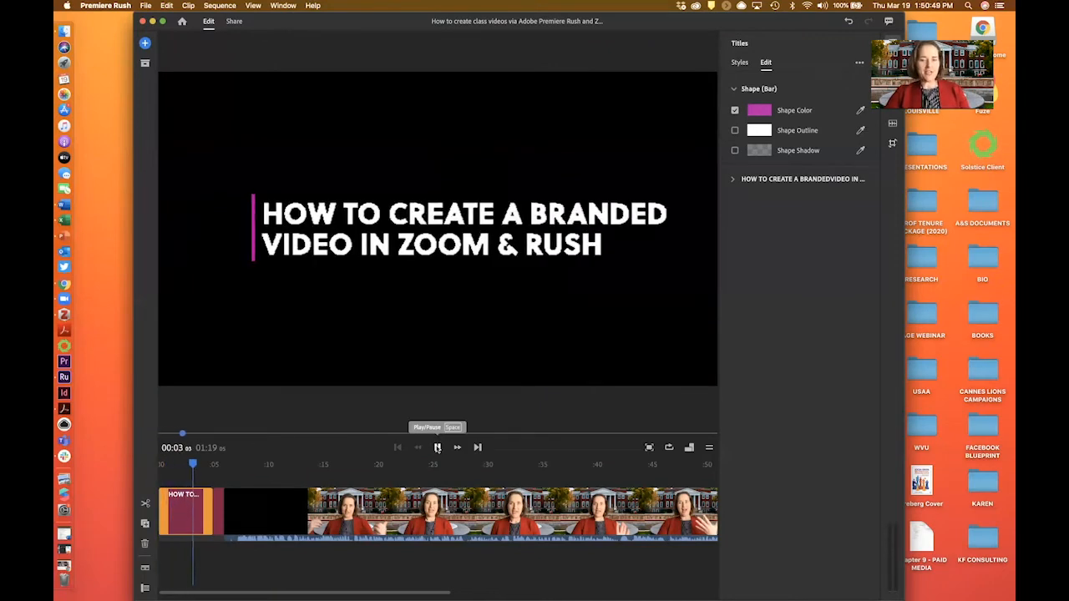
# Preview the title card and magenta wipe, then return to the title styles list.
pyautogui.click(437, 448)
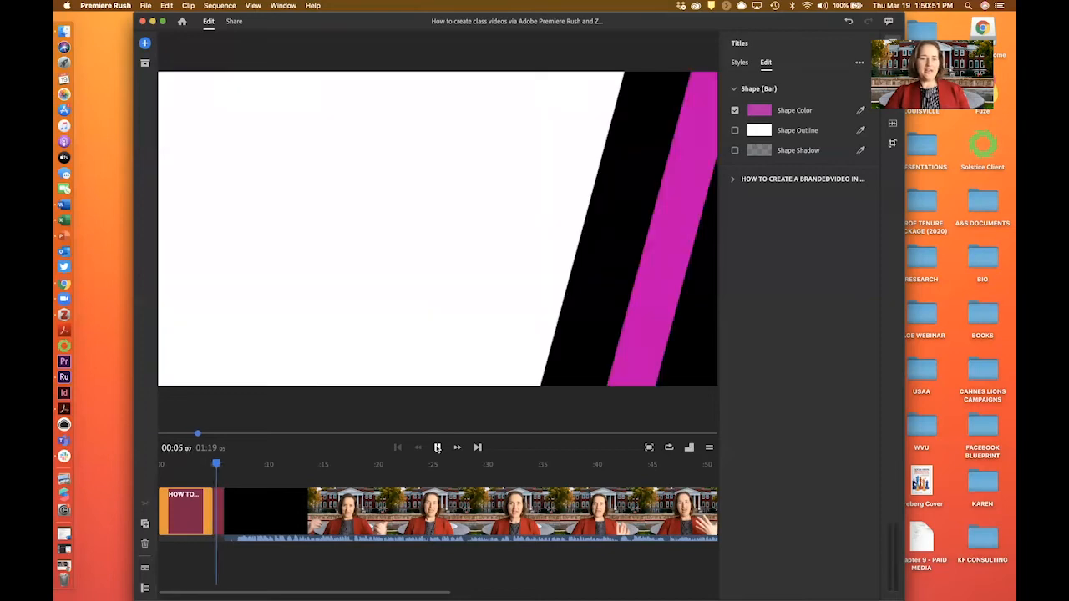
pyautogui.click(738, 62)
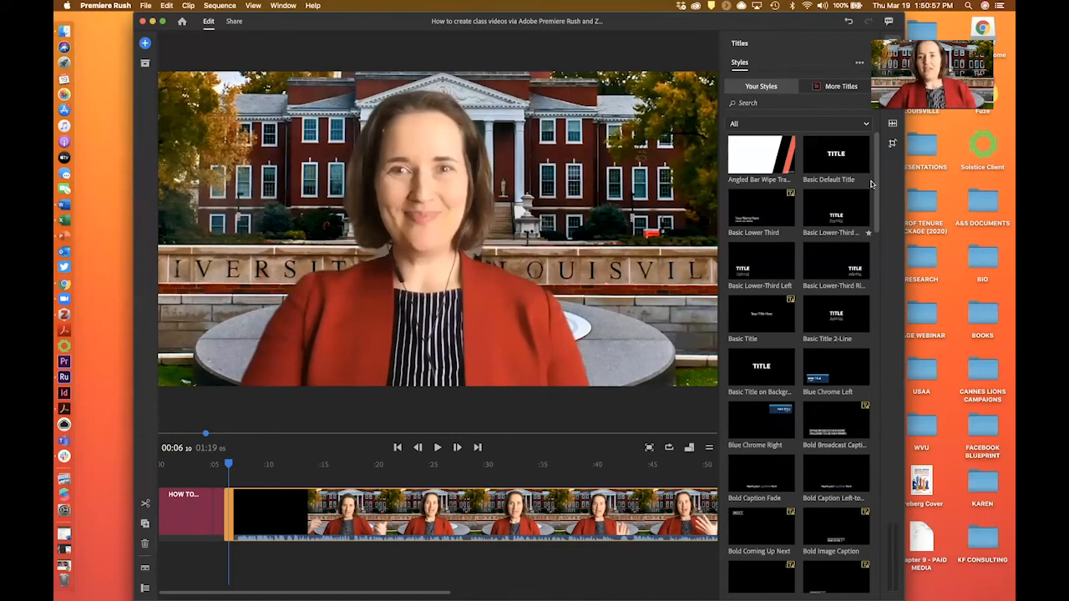
# Add a COMPANY FIRSTNAME SURNAME lower third over the lecture clip and preview it.
pyautogui.scroll(-3)
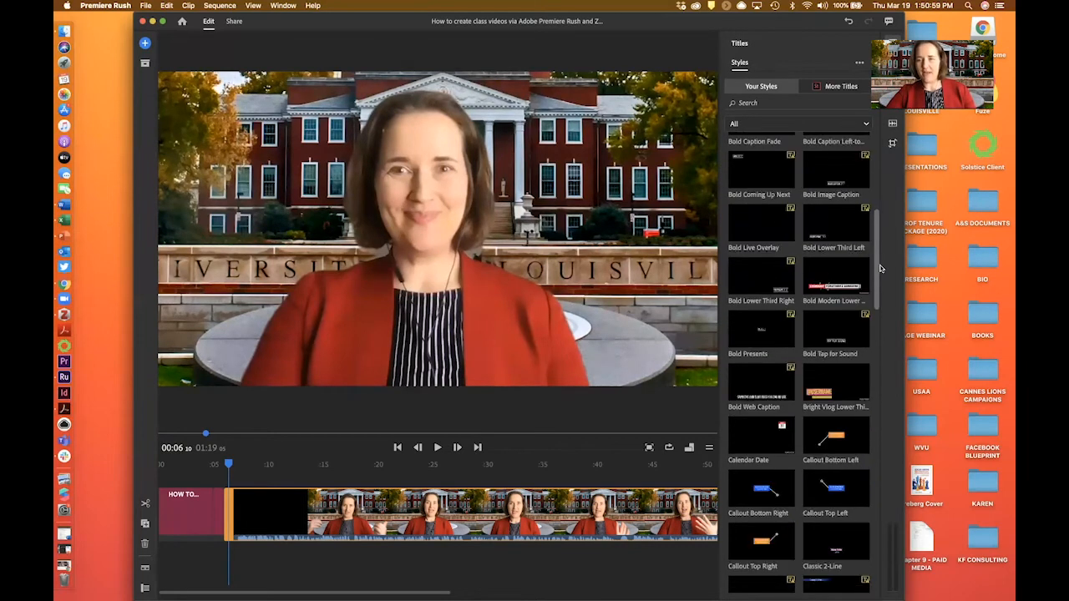
pyautogui.scroll(-3)
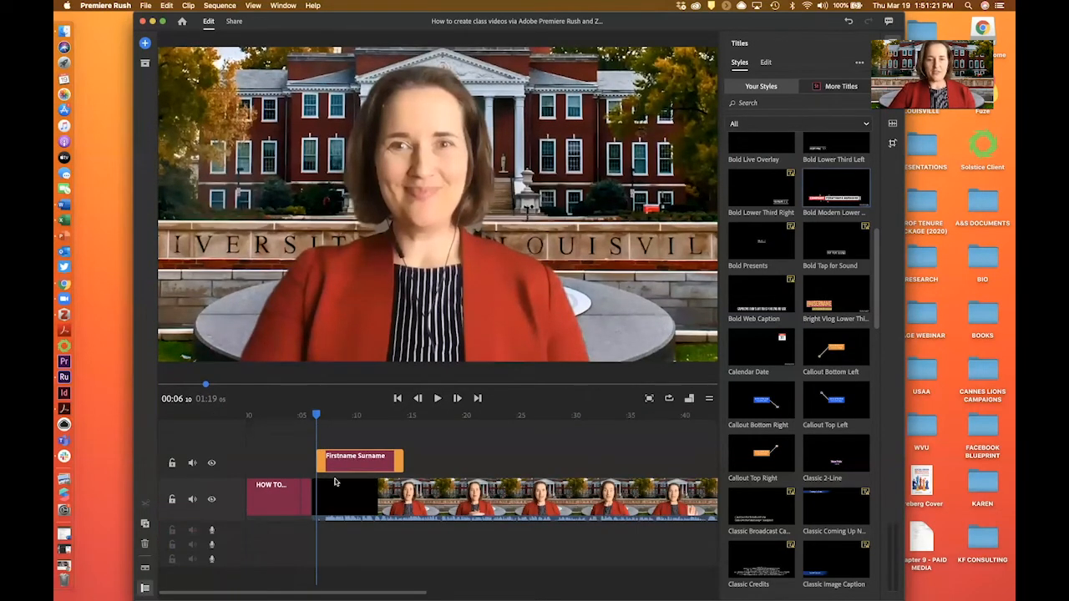
pyautogui.click(438, 397)
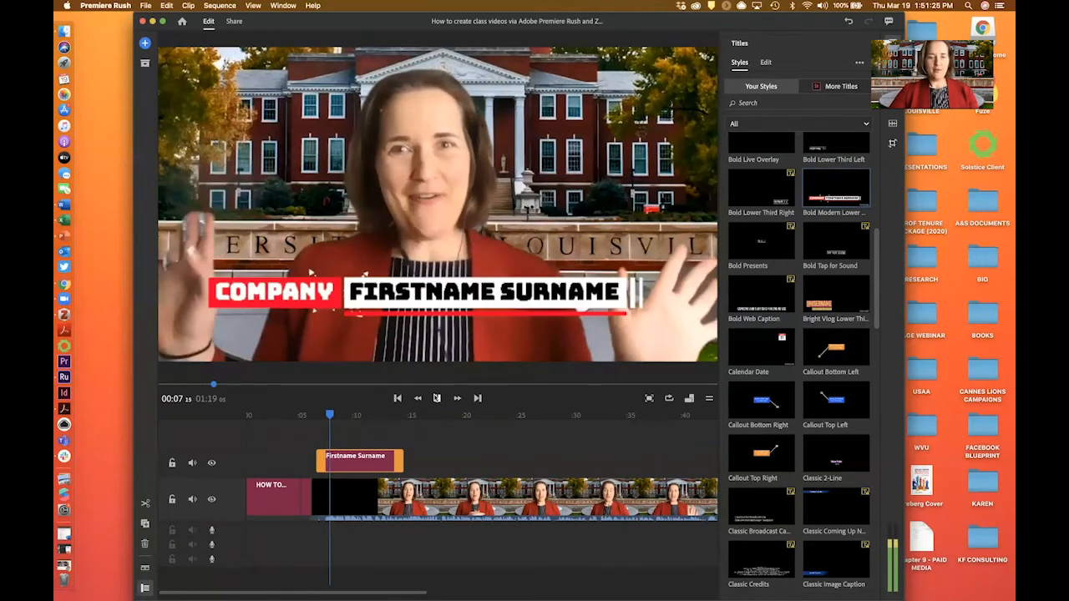
pyautogui.click(438, 397)
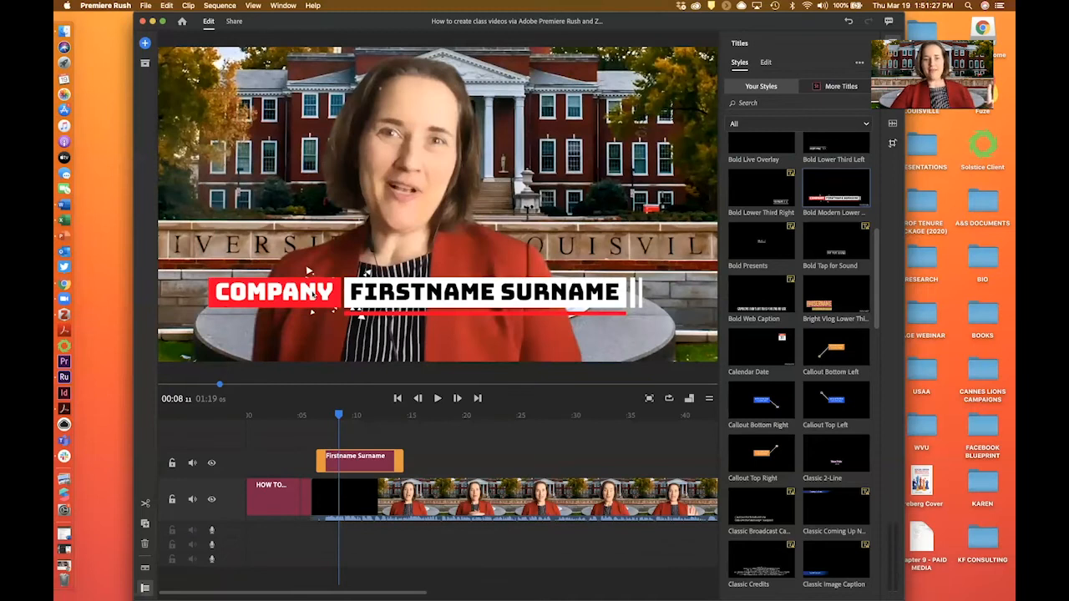
# Replace the lower-third placeholder text with PROFESSOR and KAREN FREBERG.
pyautogui.click(765, 61)
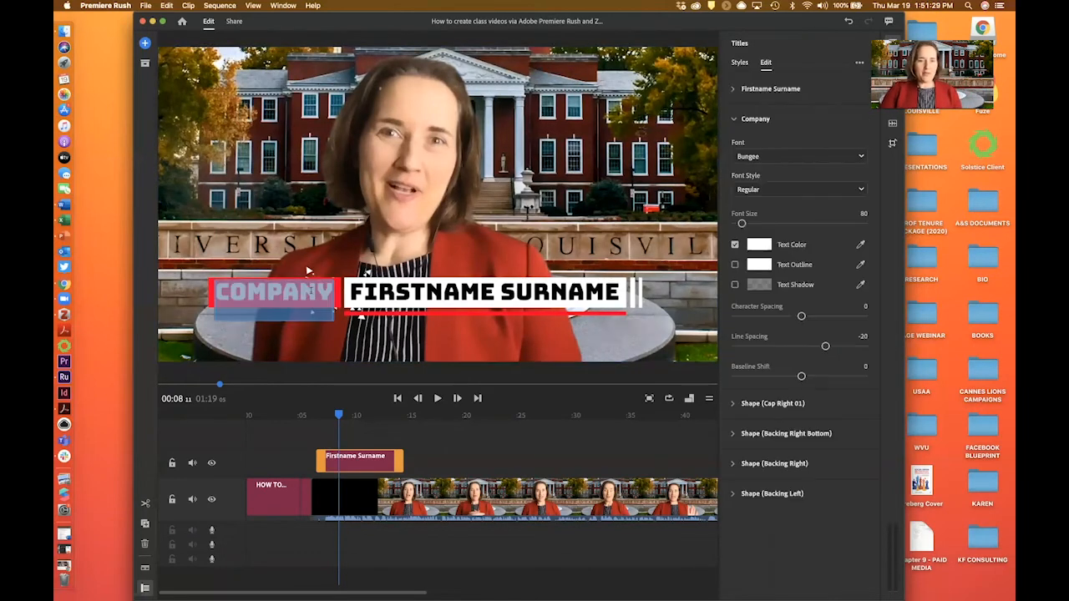
pyautogui.write('PROE')
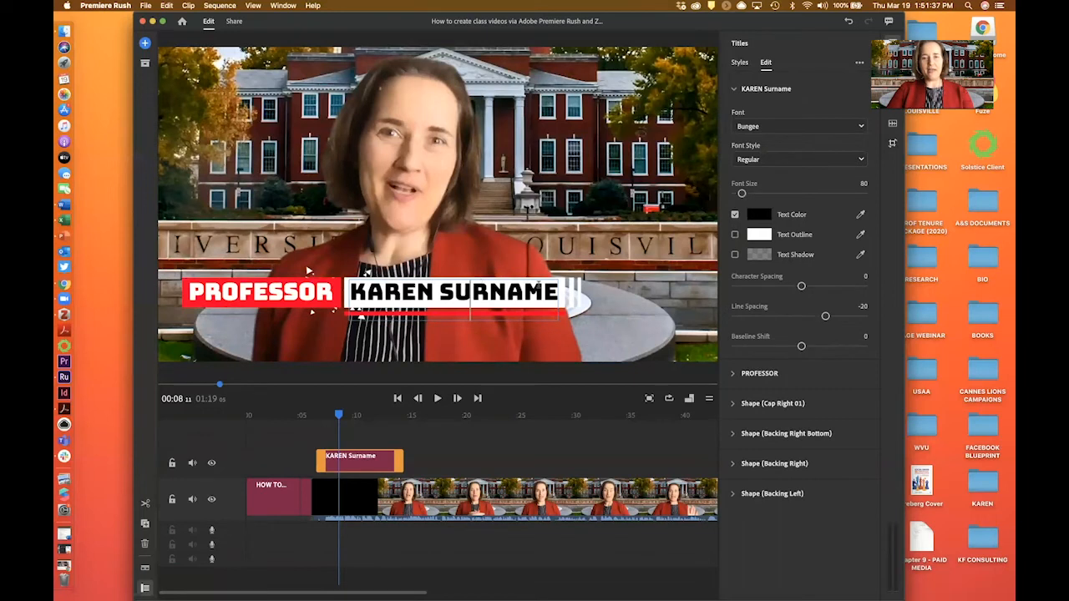
pyautogui.write('FREBERG')
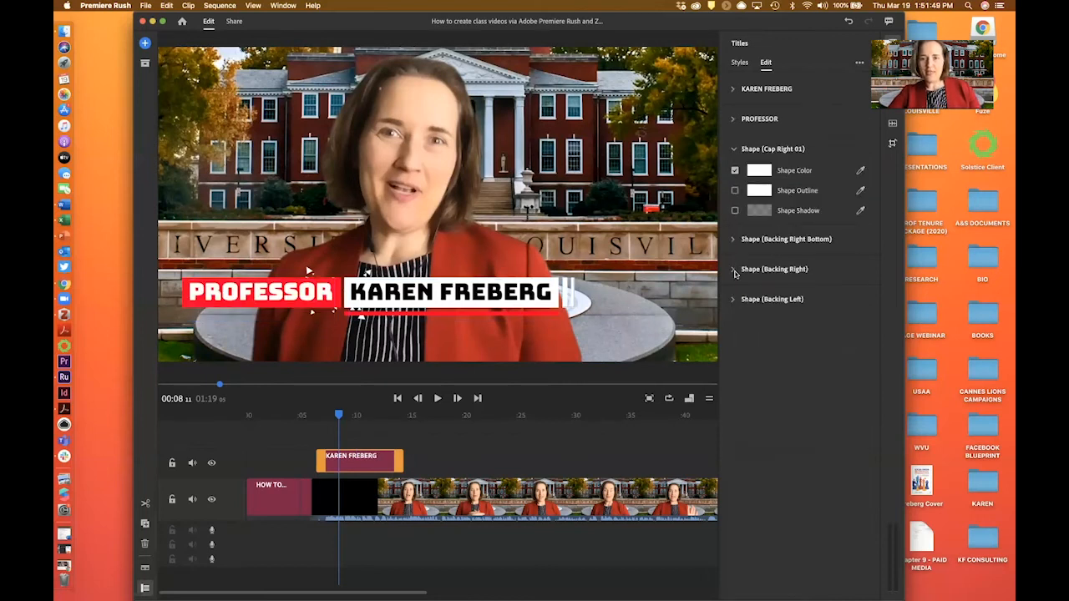
# Recolour the bottom and left backing shapes of the lower third to magenta.
pyautogui.click(758, 201)
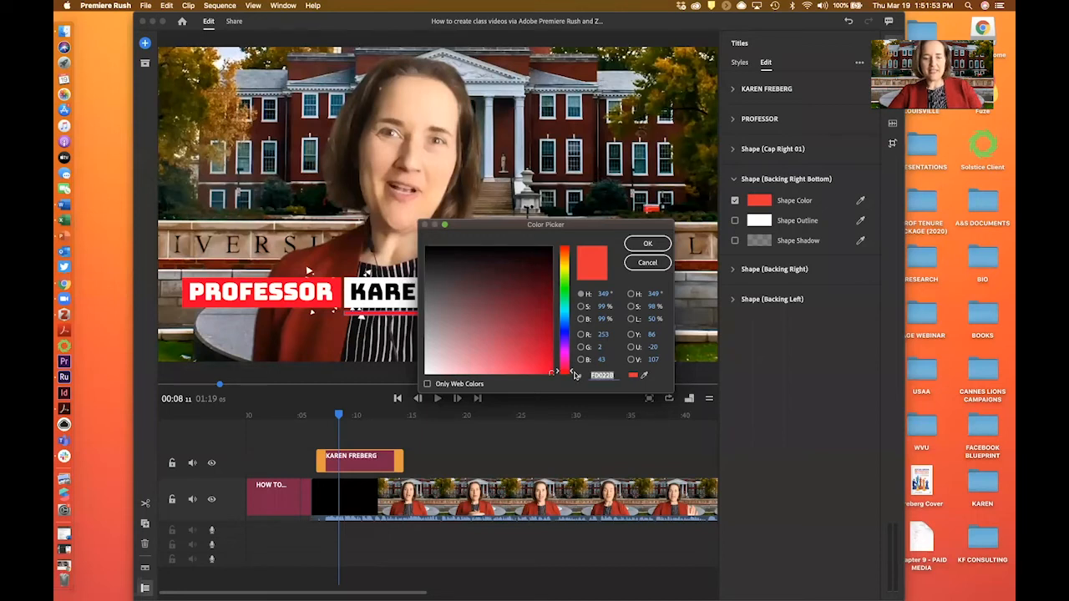
pyautogui.click(648, 244)
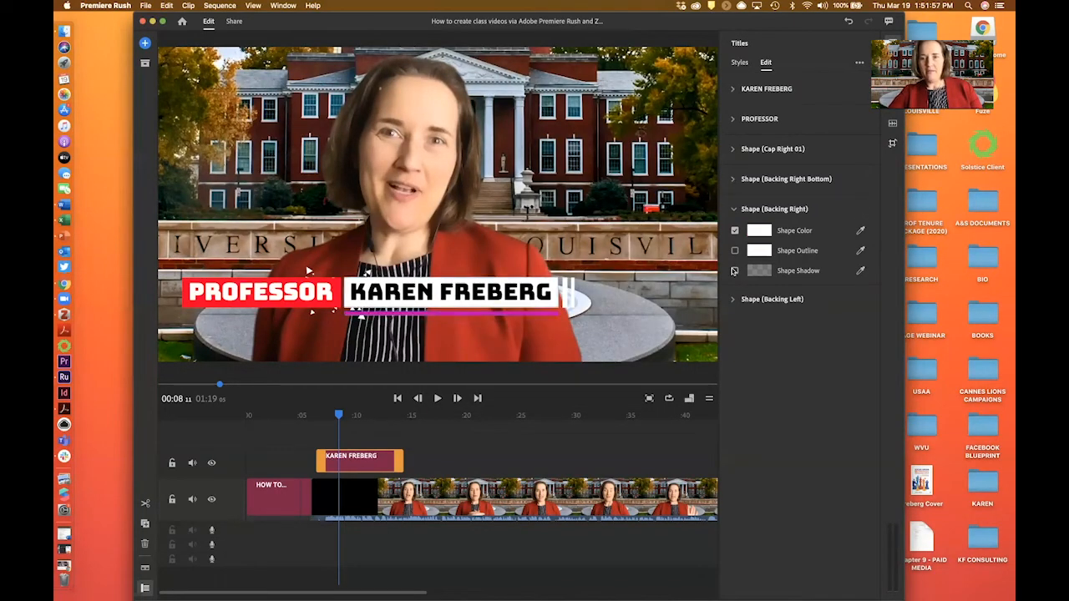
pyautogui.click(758, 261)
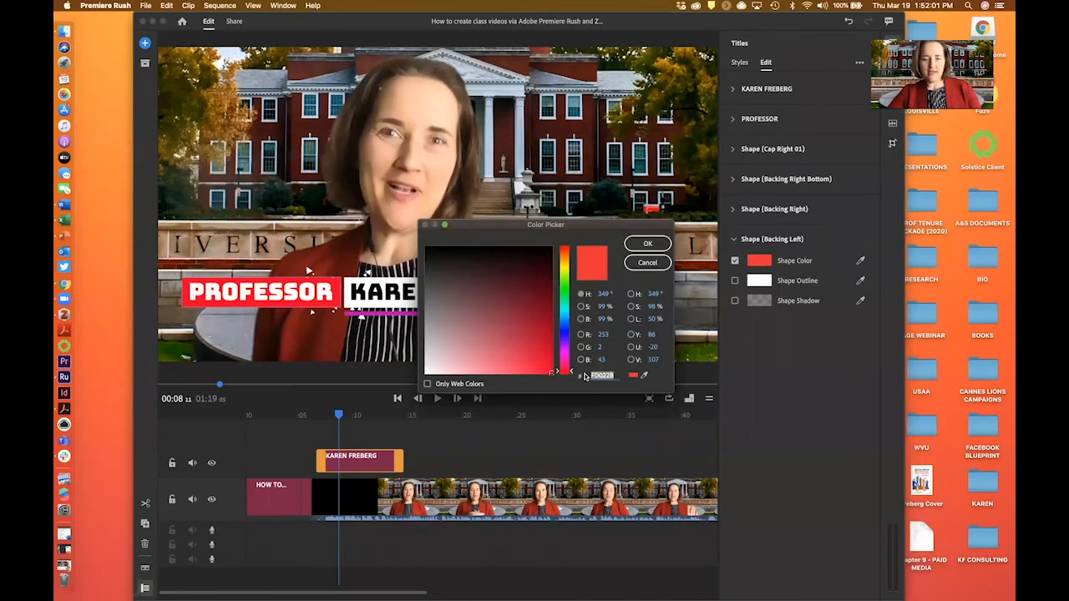
pyautogui.click(648, 244)
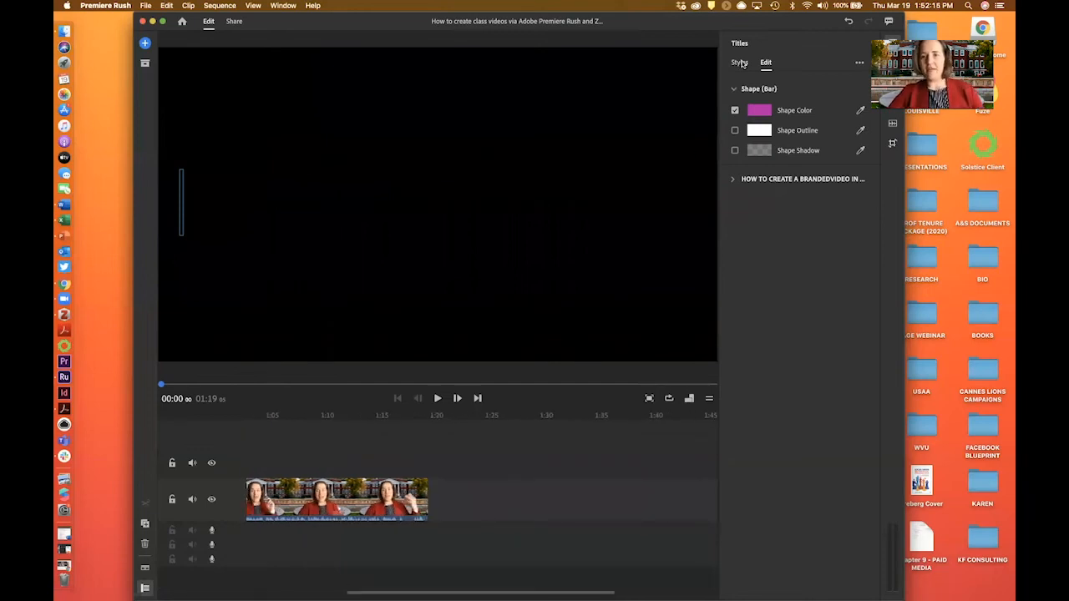
# Add a Modern FOLLOW US ON SOCIAL MEDIA title after the lecture clip at the timeline end.
pyautogui.click(738, 62)
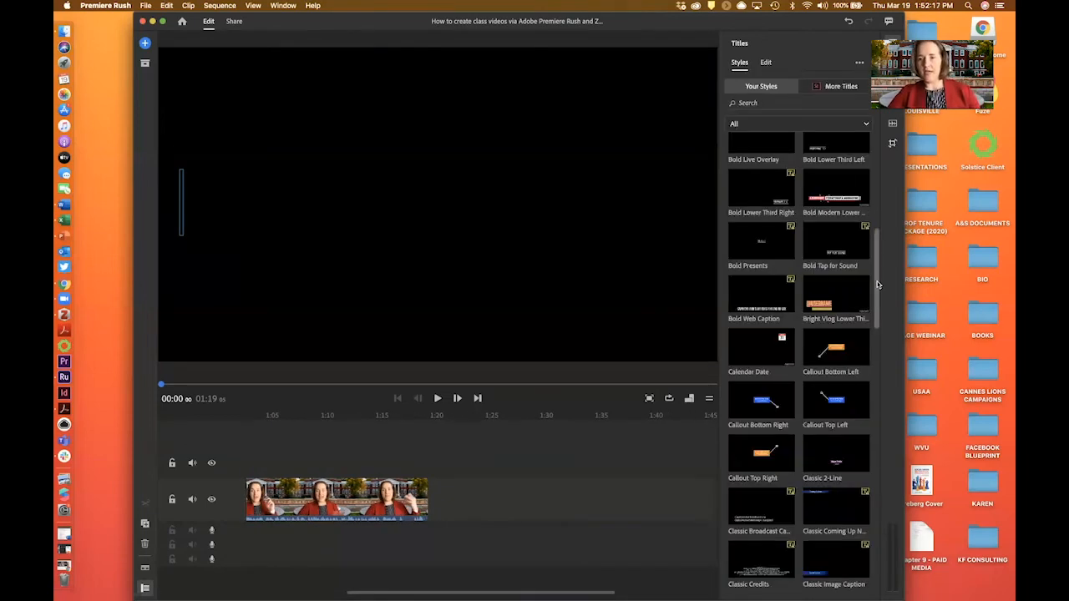
pyautogui.scroll(-3)
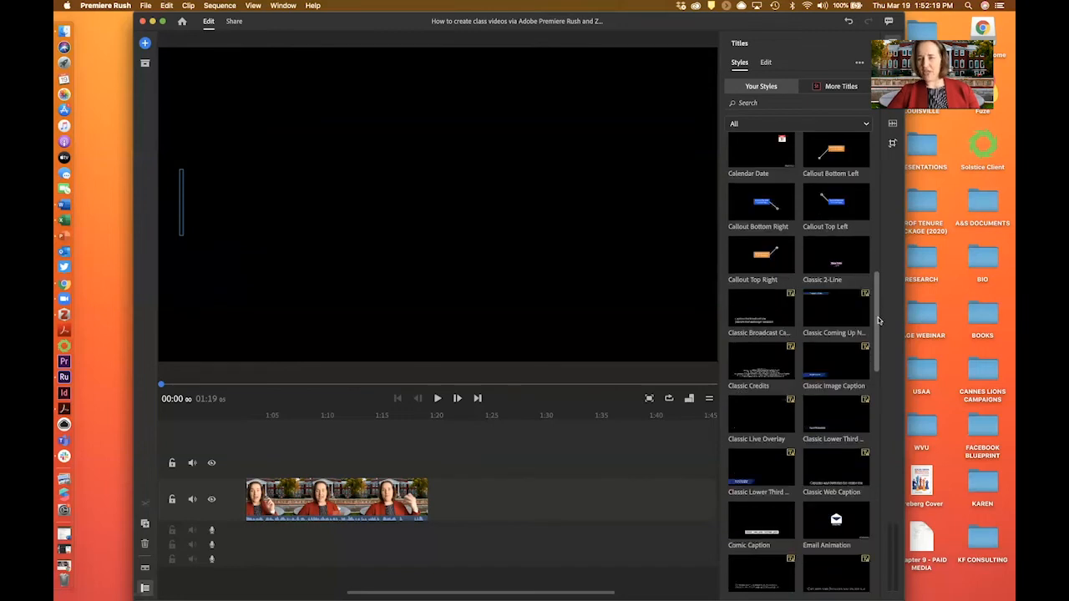
pyautogui.scroll(-3)
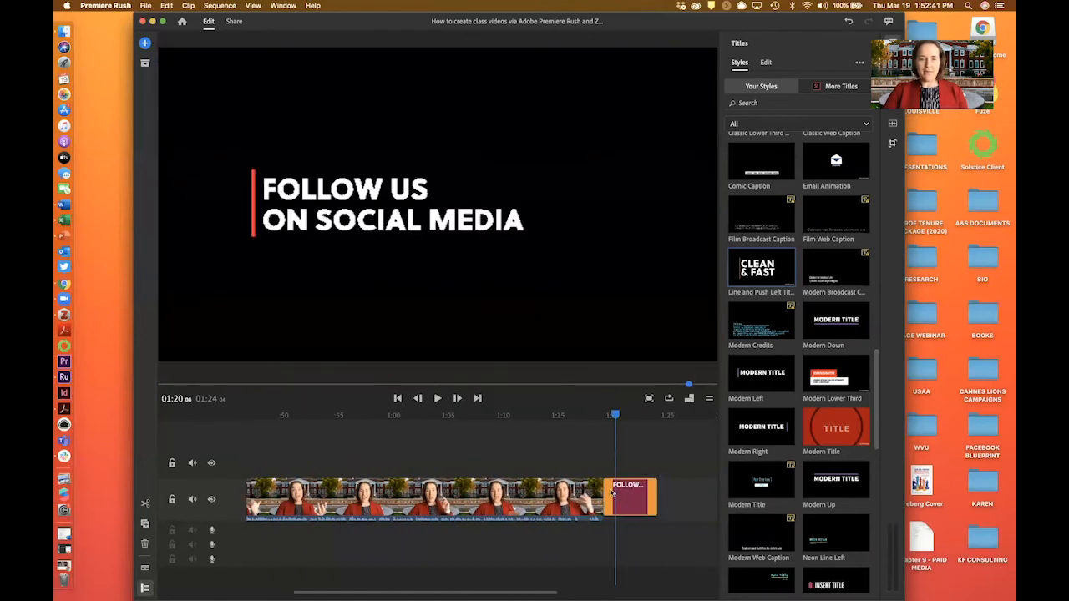
pyautogui.click(765, 61)
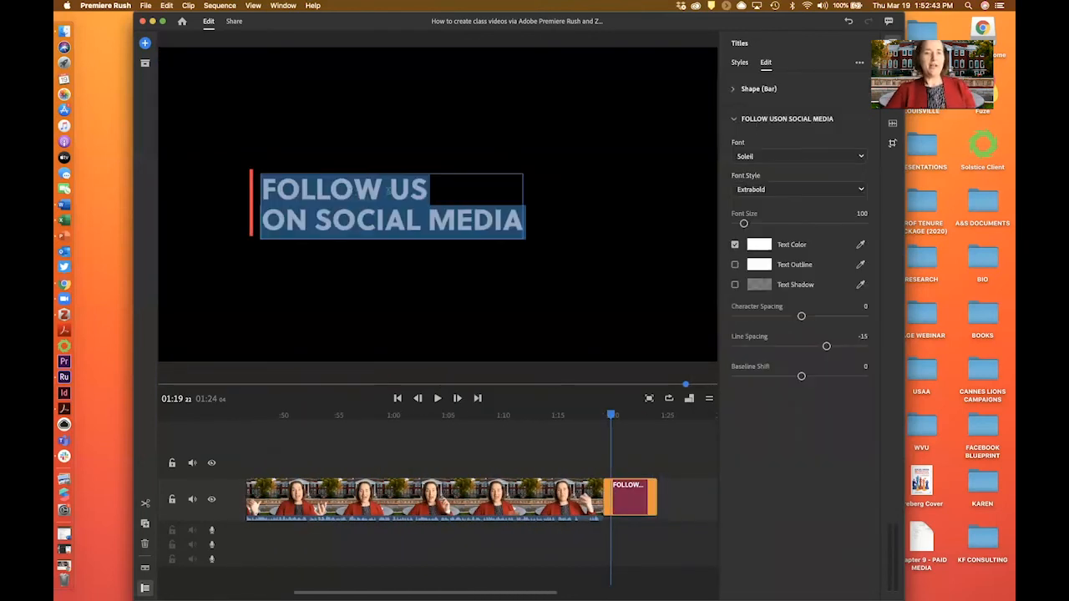
pyautogui.write('CONNEC')
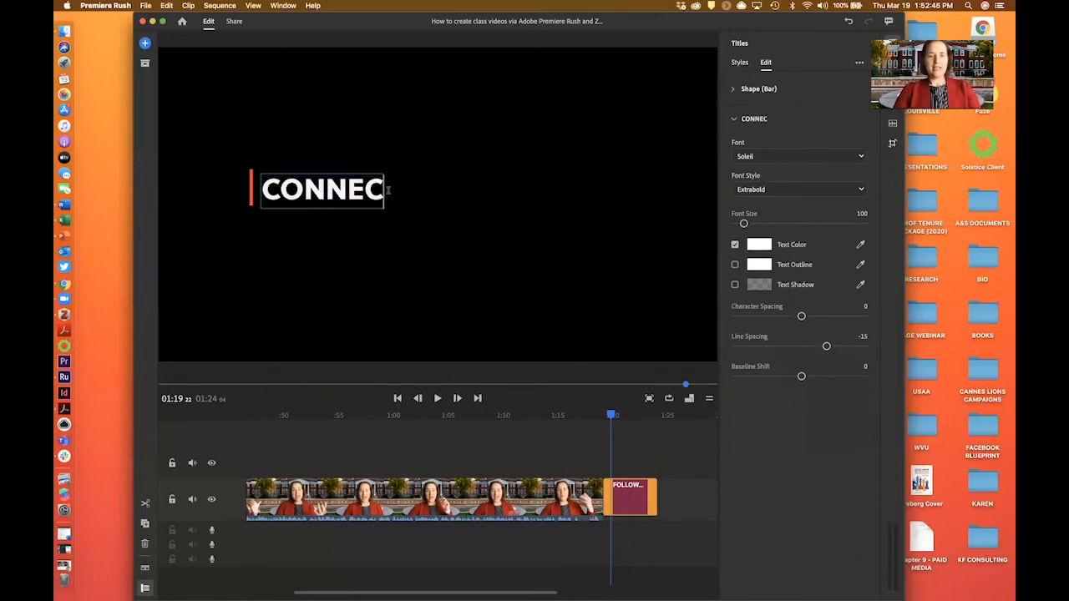
pyautogui.write('T')
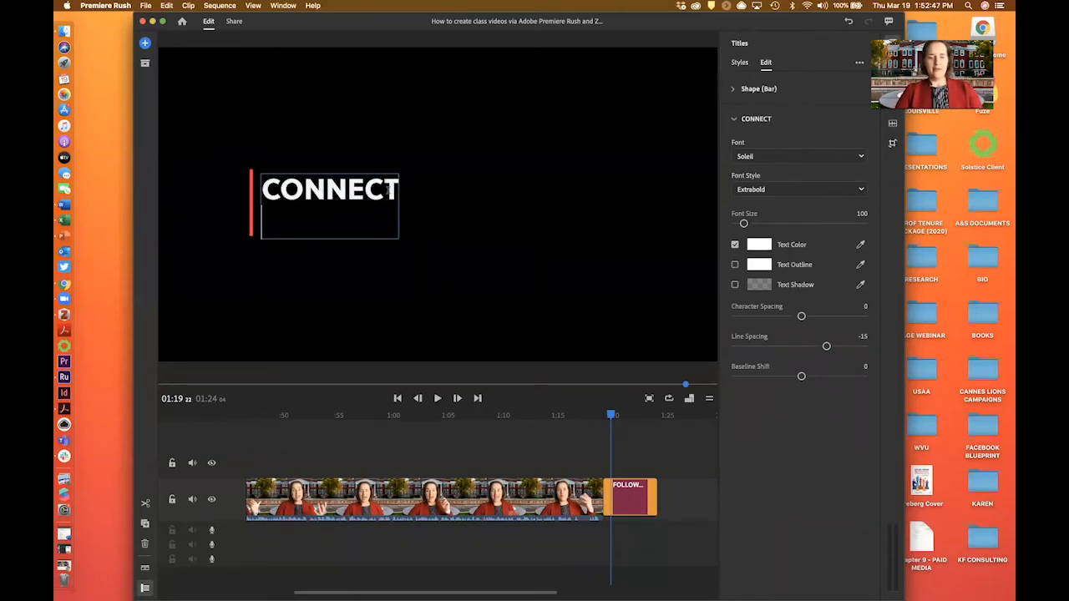
pyautogui.write('@KF')
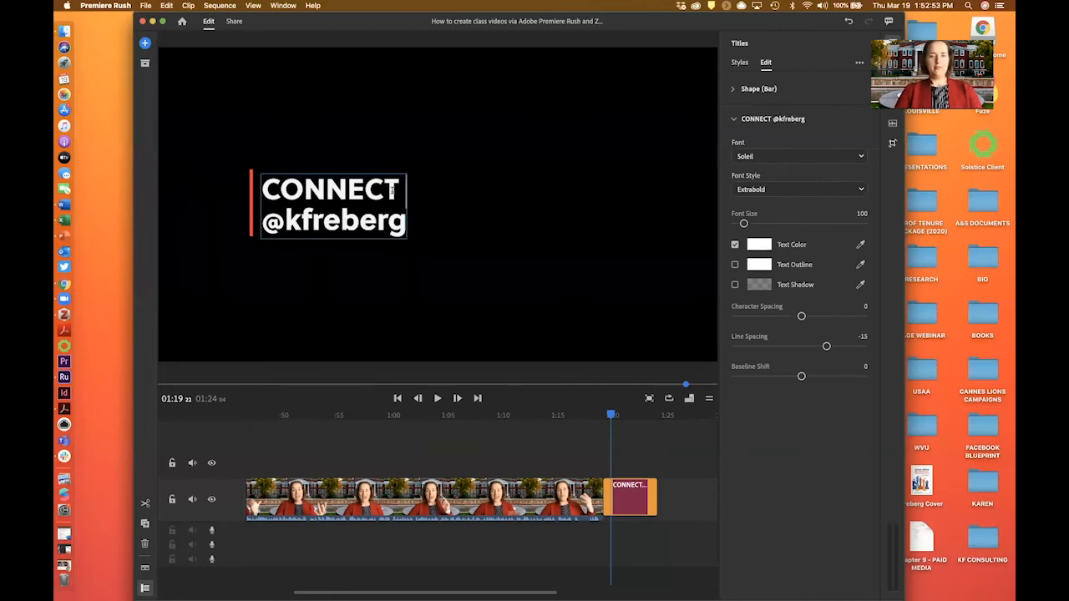
pyautogui.write('ON SOCIA')
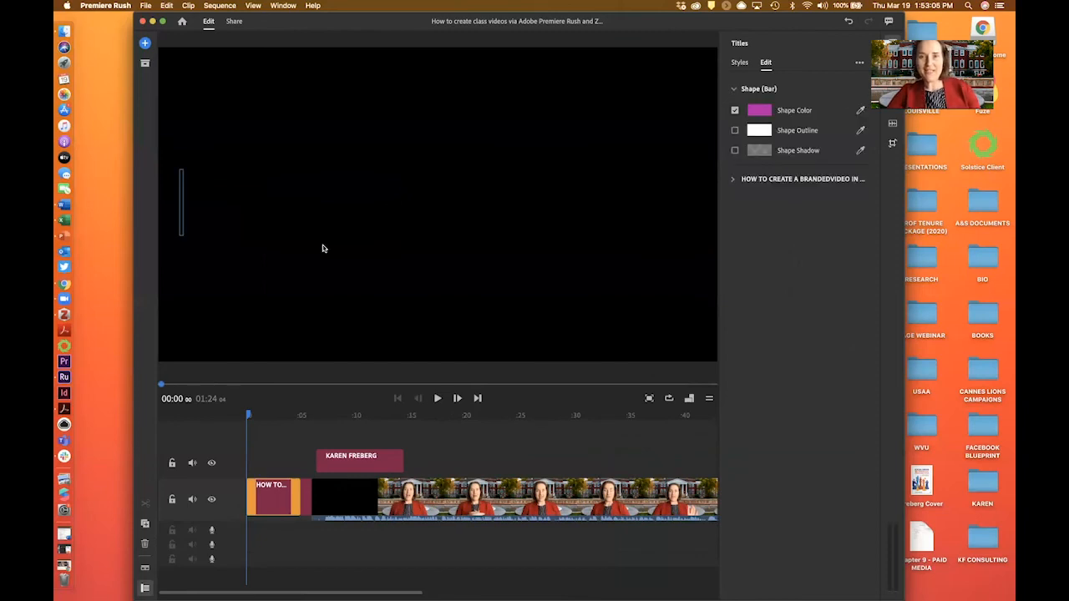
pyautogui.moveTo(581, 45)
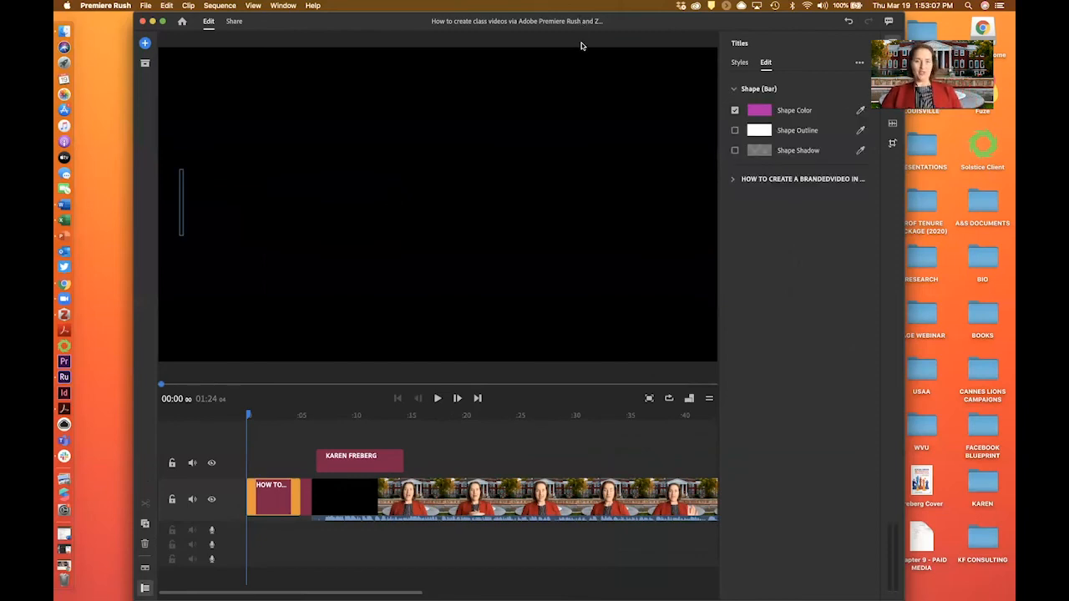